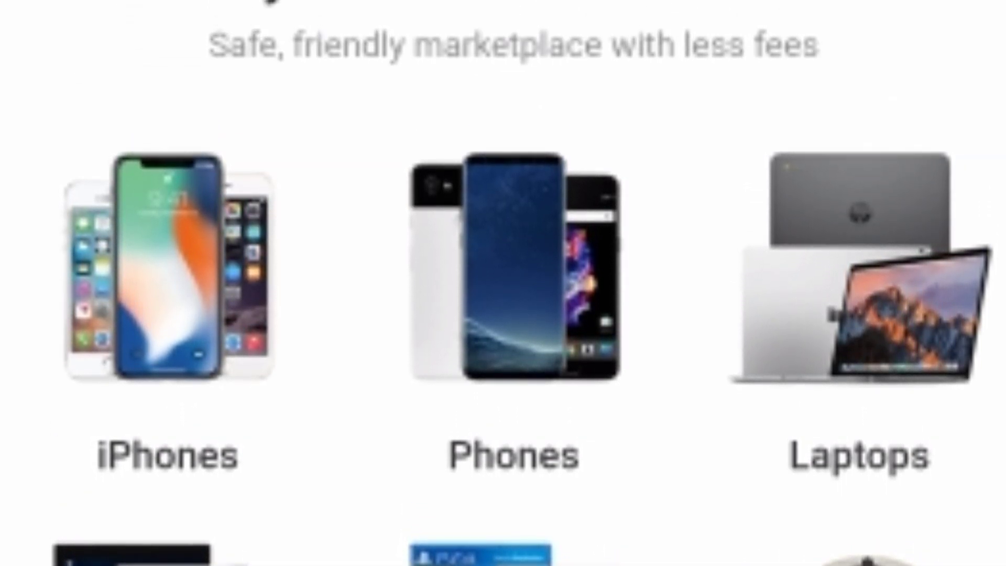
Let the subscribe intro play through until the Unity editor scene shows the red cube
scroll("up", 3)
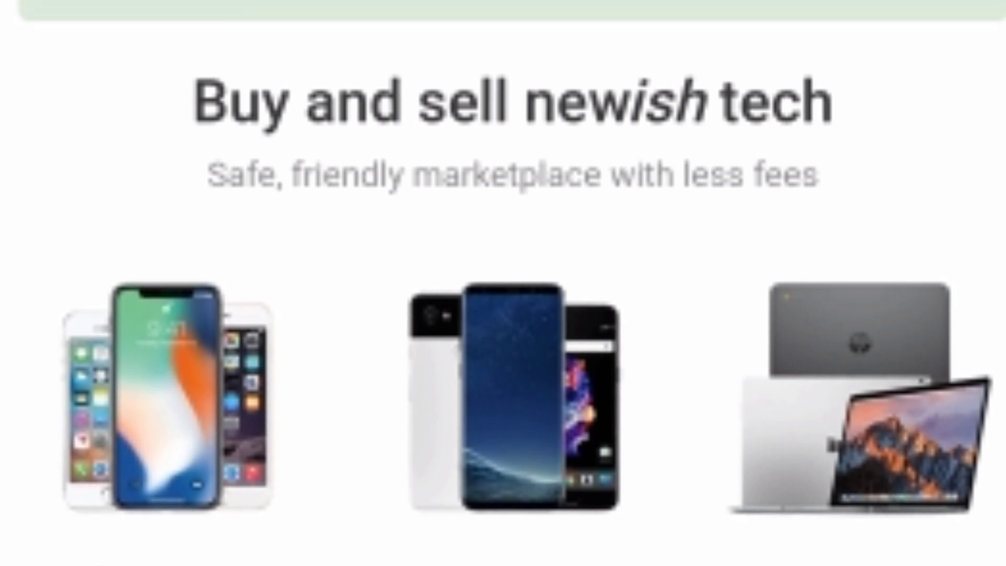
scroll("up", 3)
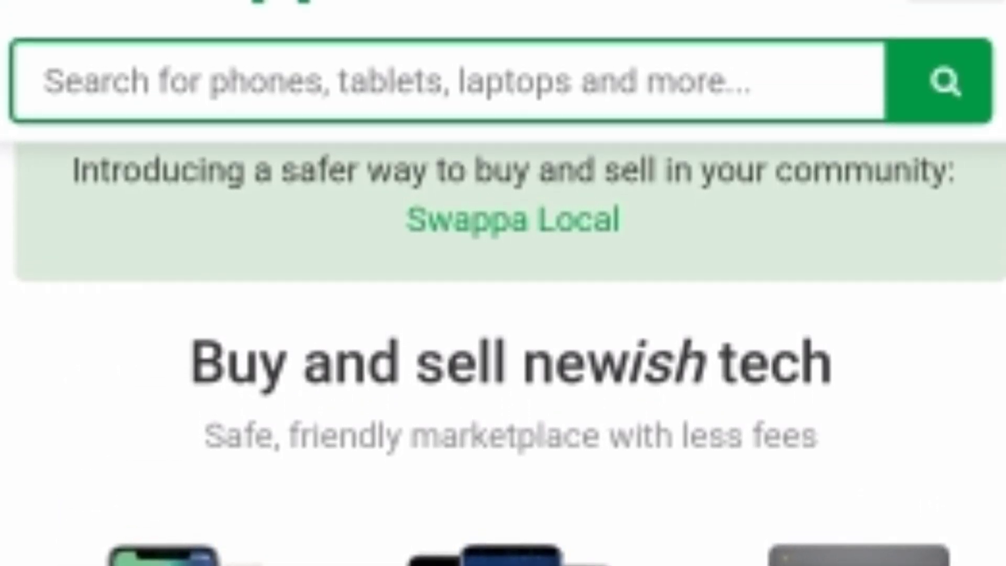
scroll("up", 3)
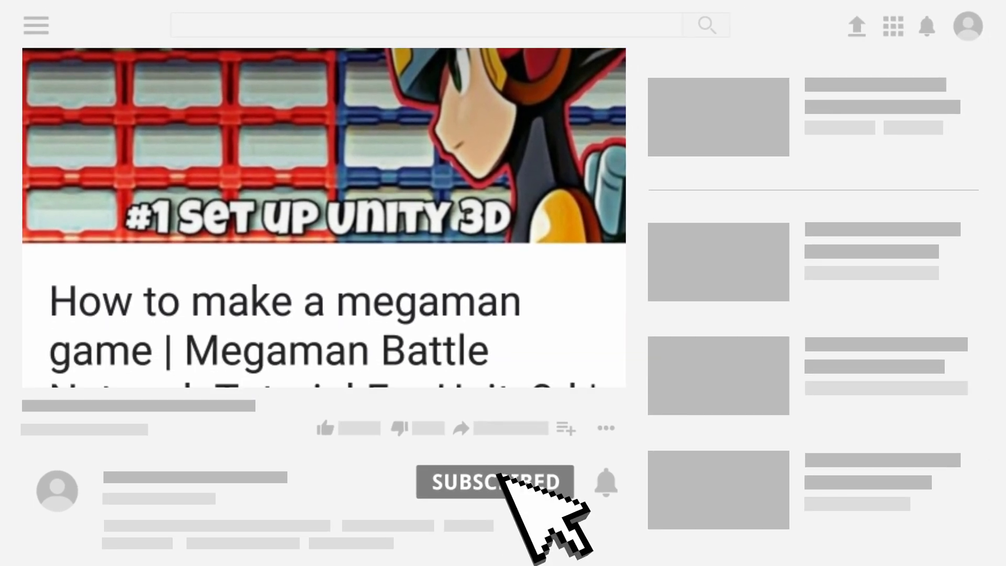
left_click(494, 482)
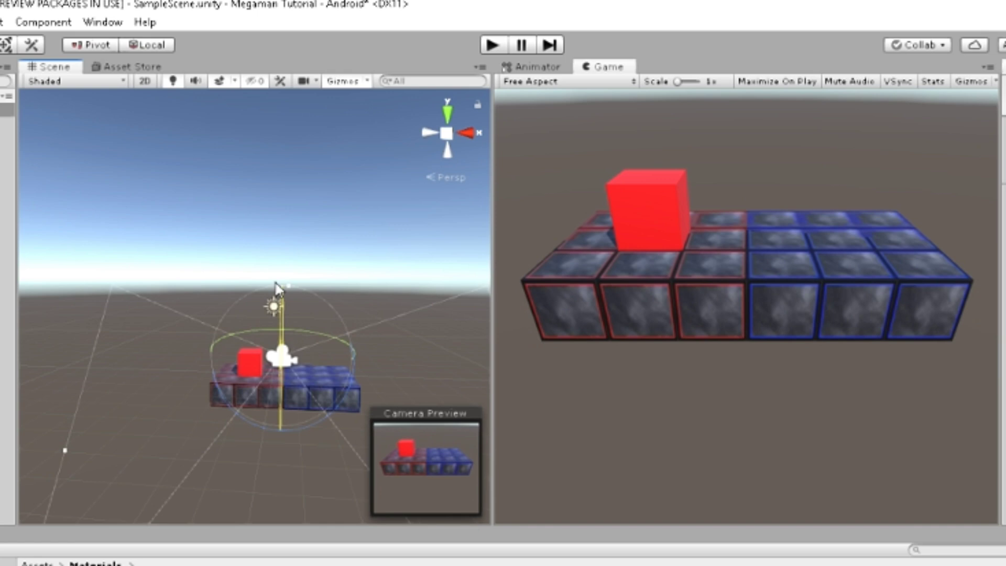
Enter play mode so the red player cube can be swiped across the tile grid
left_click(493, 44)
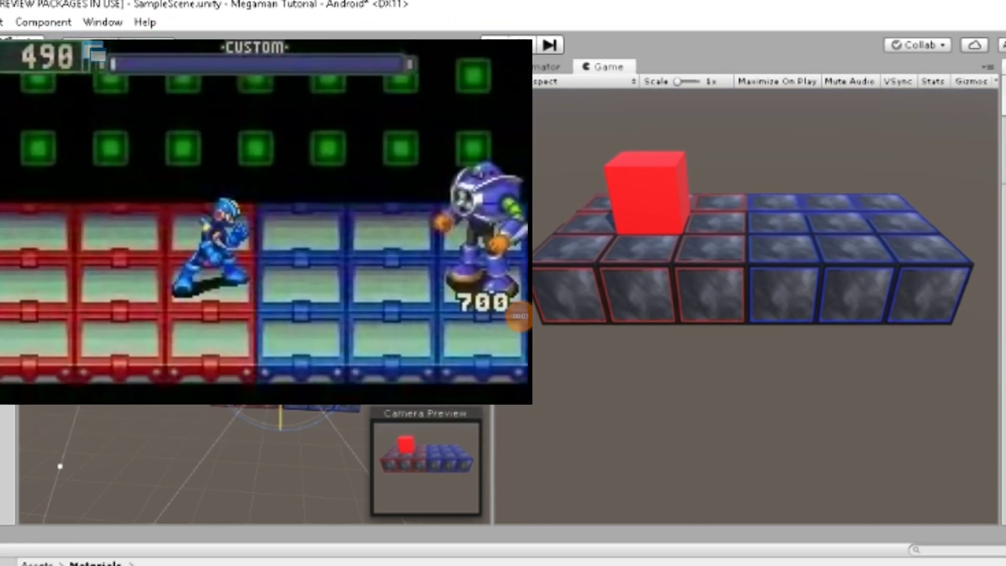
left_click(494, 44)
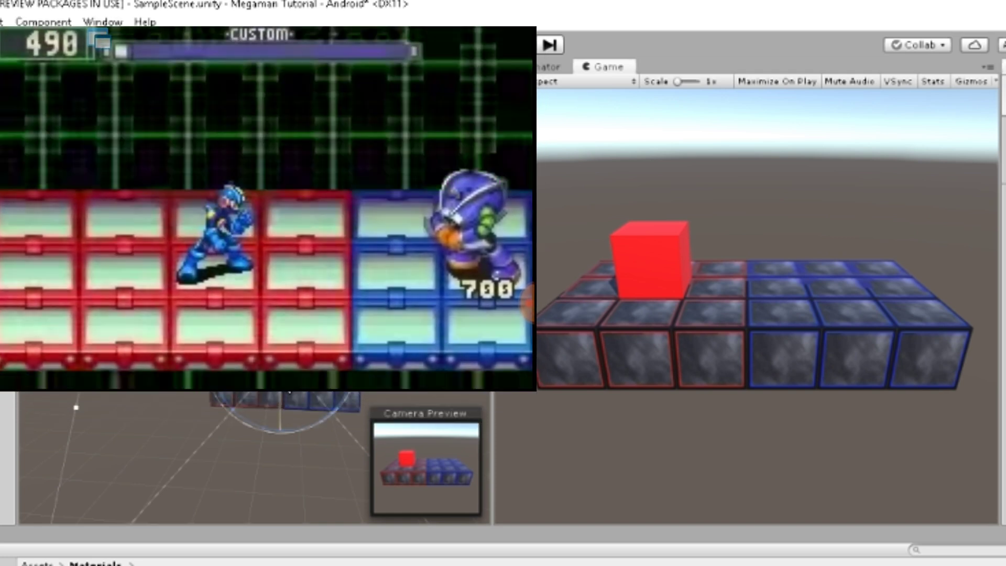
left_click(491, 45)
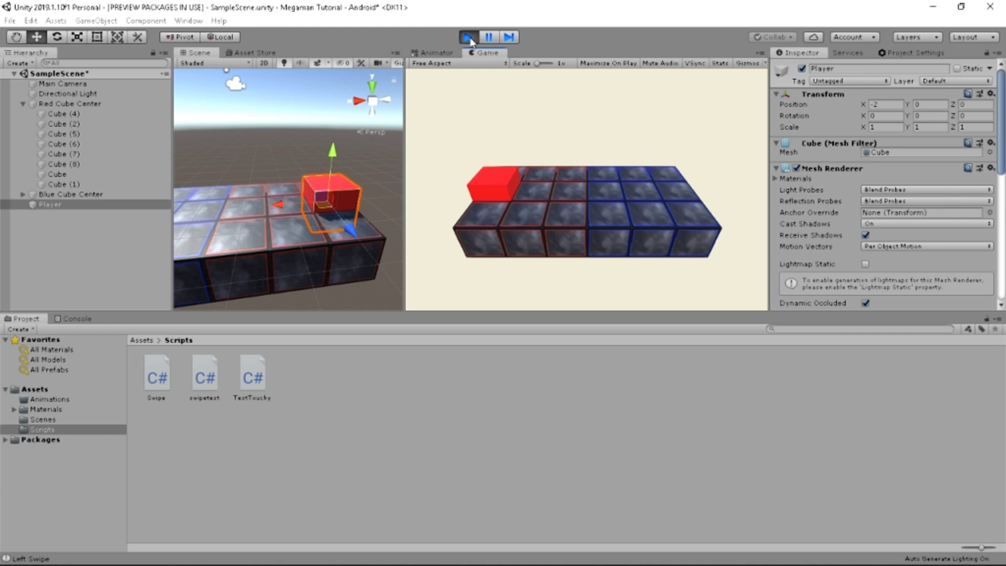
Stop the running game so the player cube returns to its start at -1, 0.5, 0
left_click(468, 36)
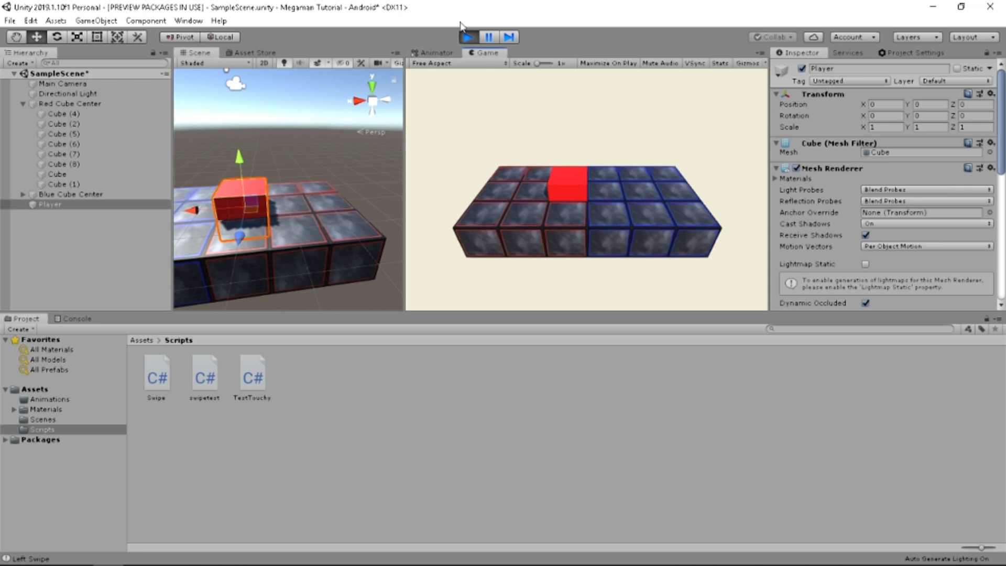
left_click(468, 37)
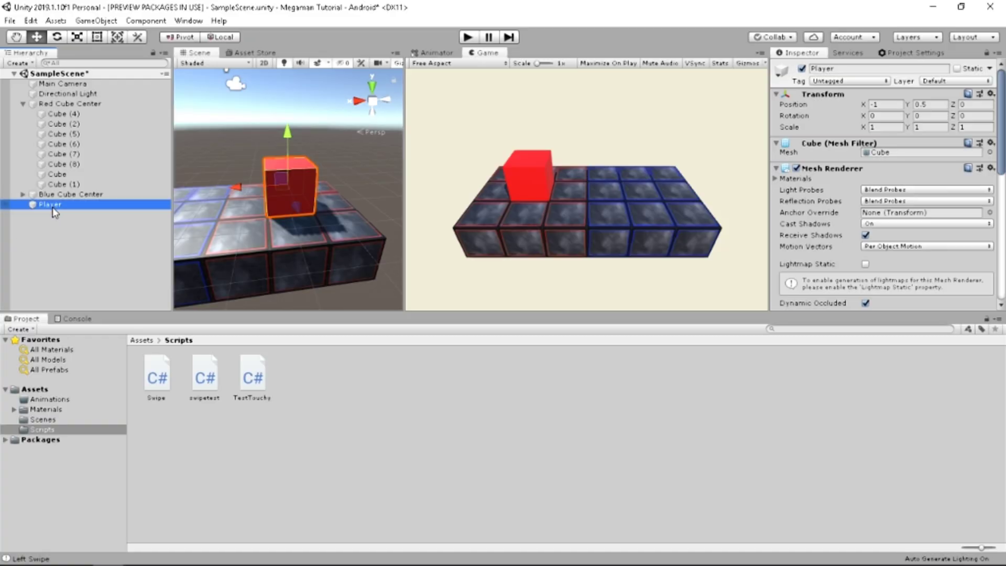
Create a new 3D Plane object from the Player's Hierarchy menu
right_click(50, 205)
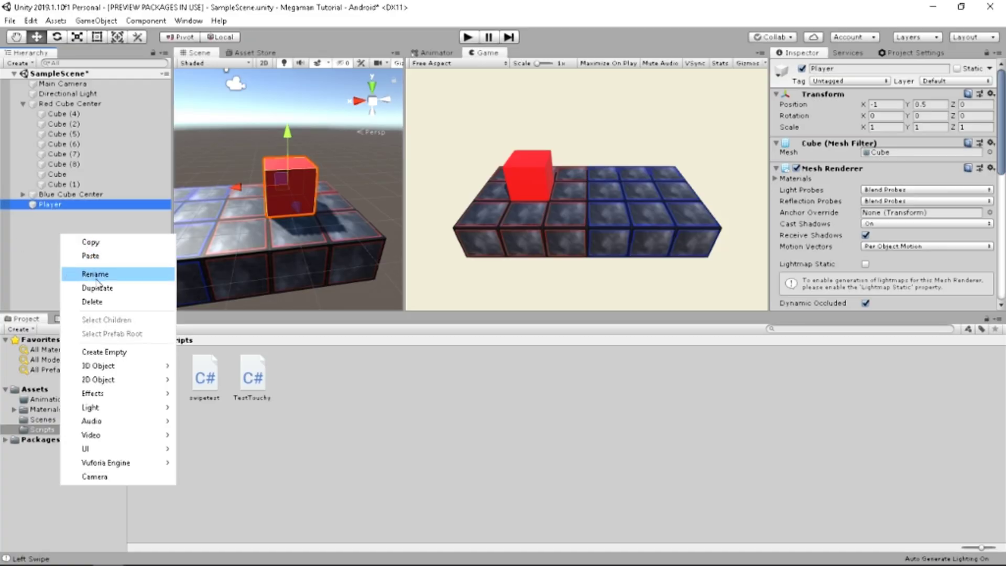
mouse_move(103, 302)
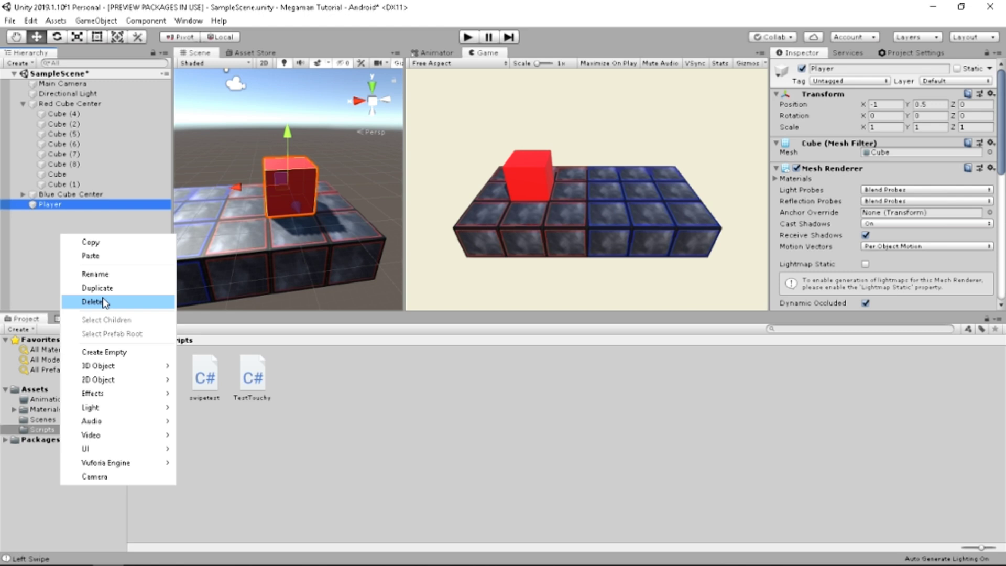
mouse_move(95, 256)
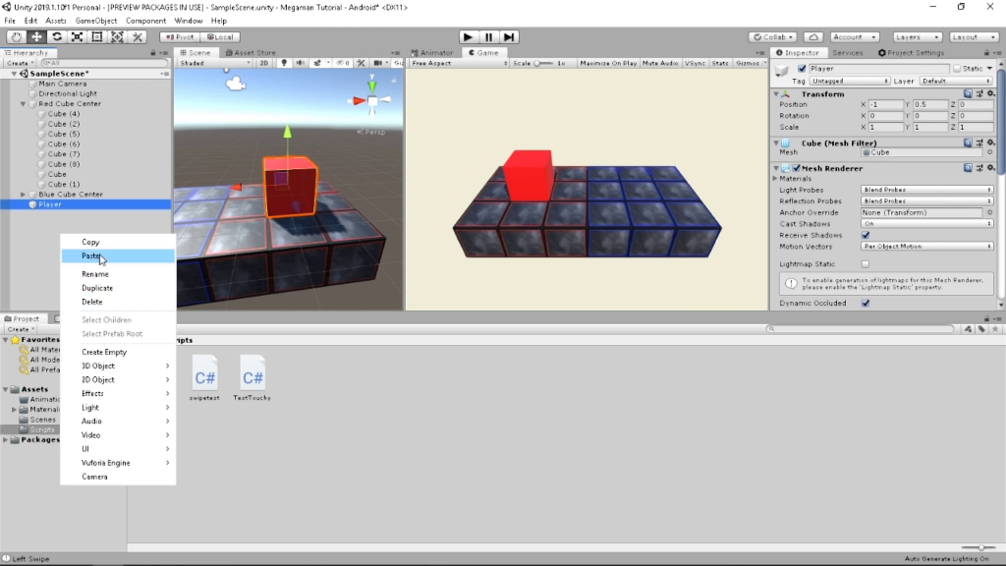
mouse_move(95, 274)
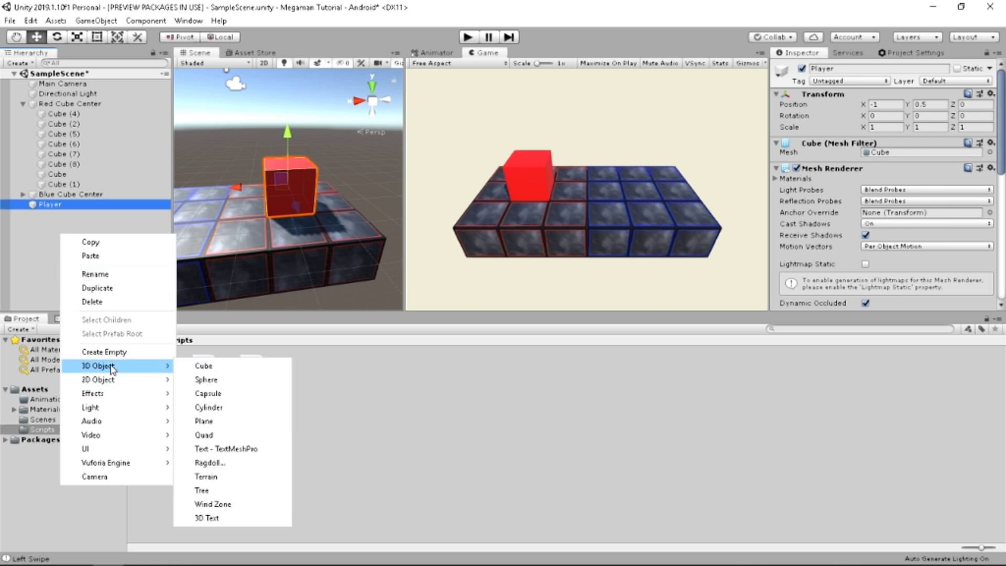
mouse_move(218, 423)
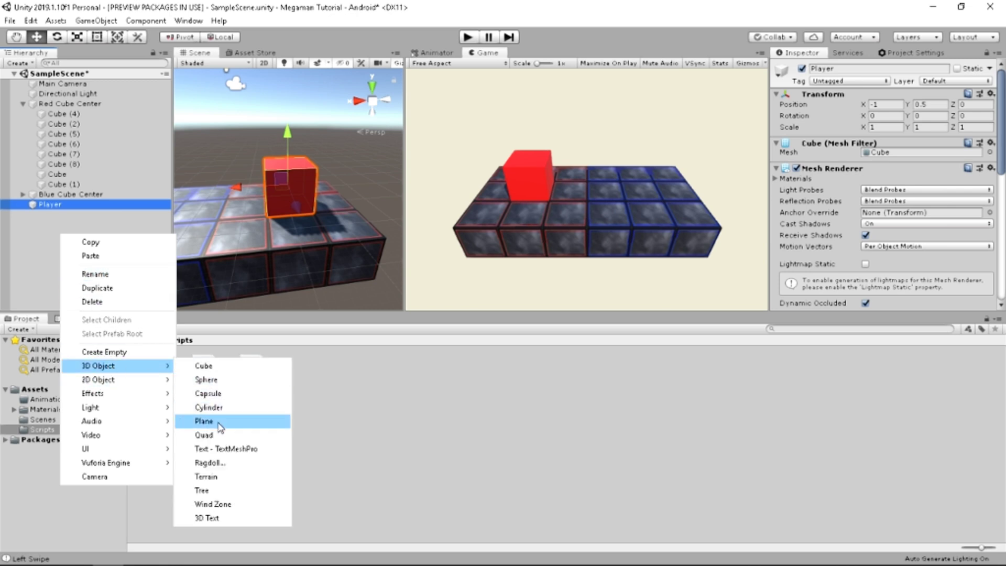
left_click(204, 422)
type("0.5")
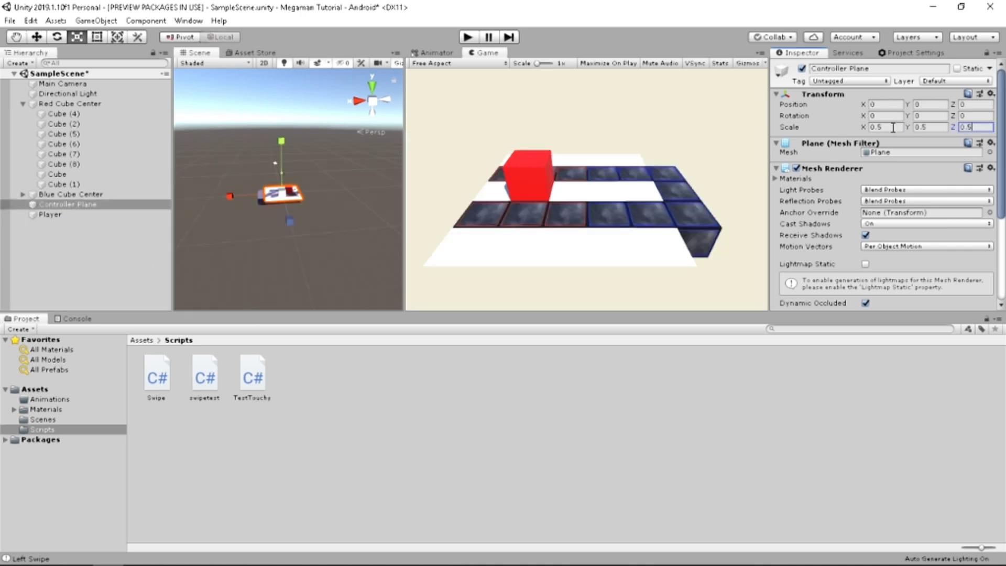
Set Controller Plane's Transform scale to 0.1 on X, Y and Z
left_click(883, 127)
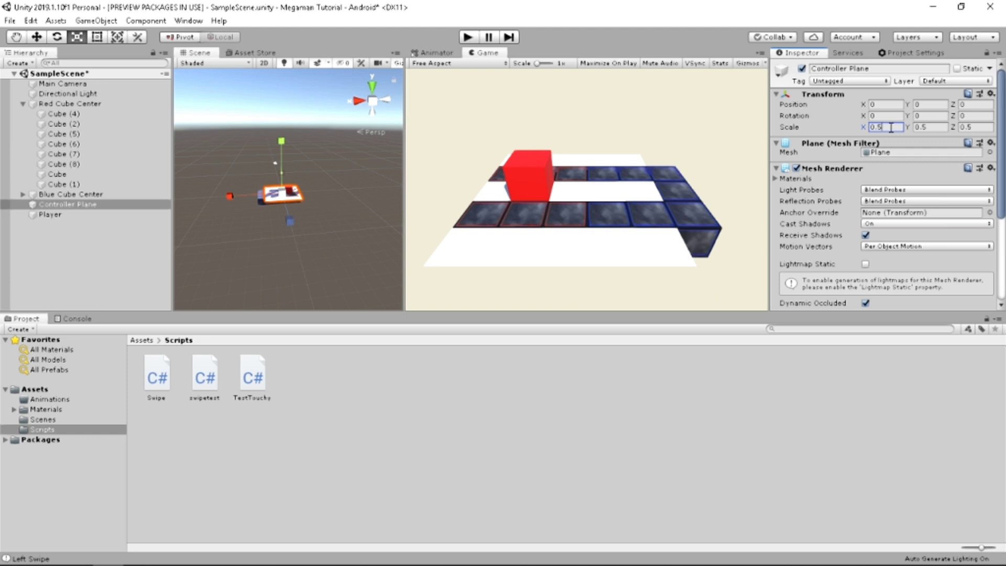
type("0.1")
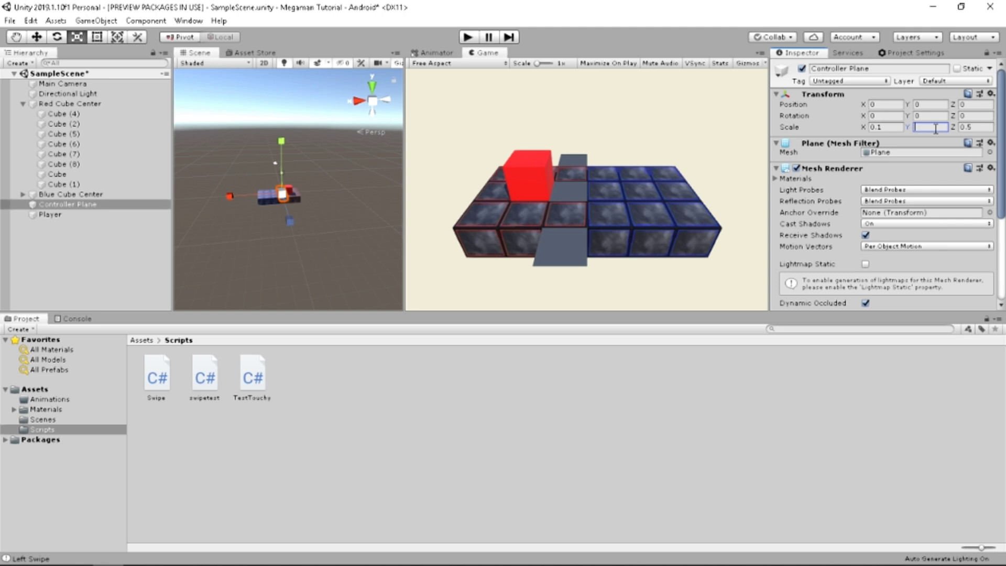
type("1")
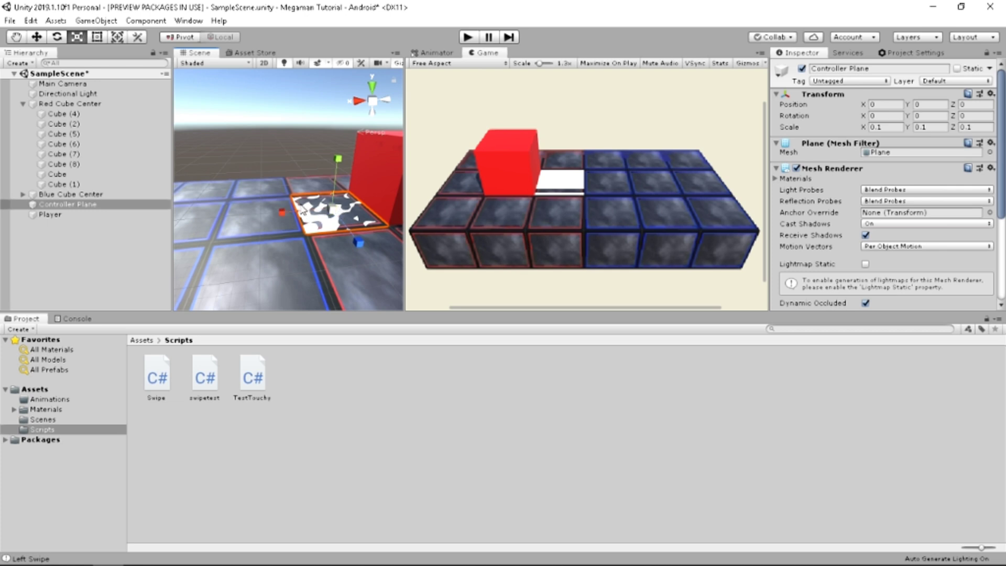
mouse_move(527, 188)
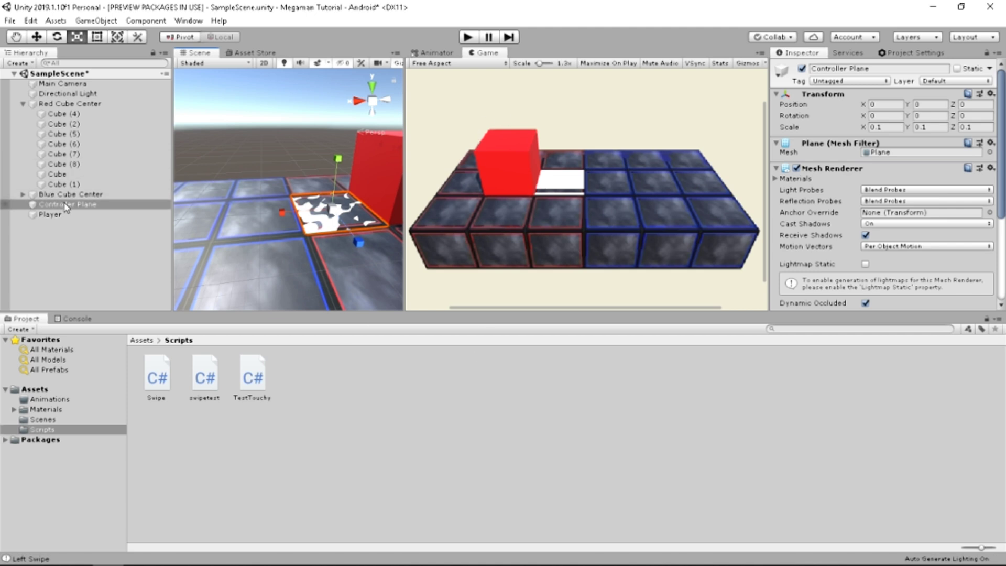
left_click(51, 214)
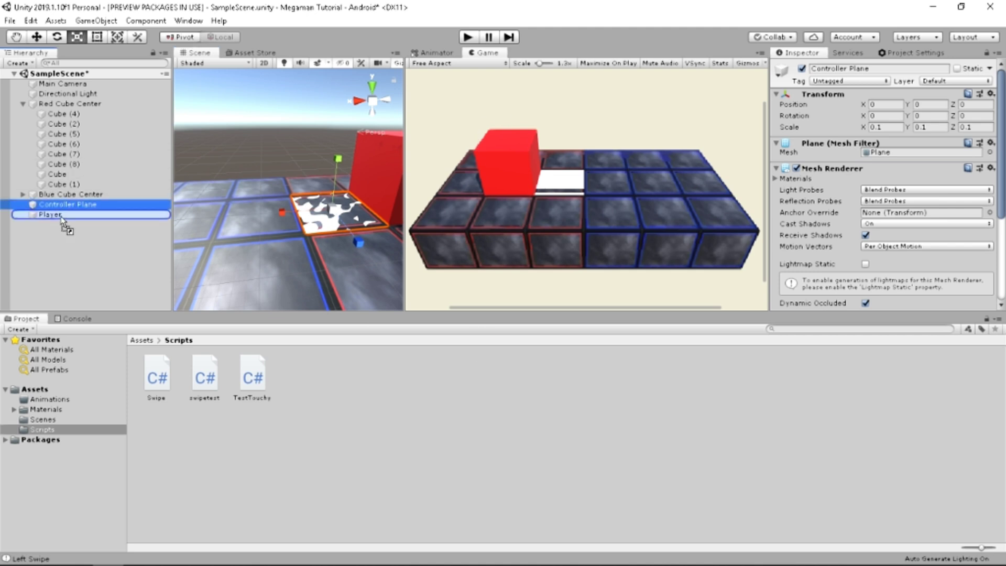
left_click_drag(68, 204, 50, 214)
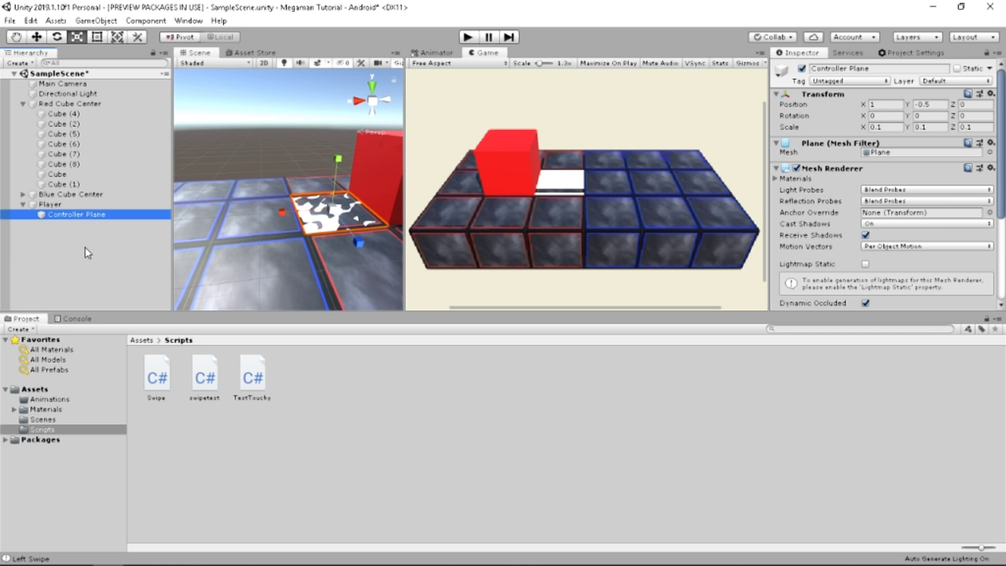
left_click(50, 205)
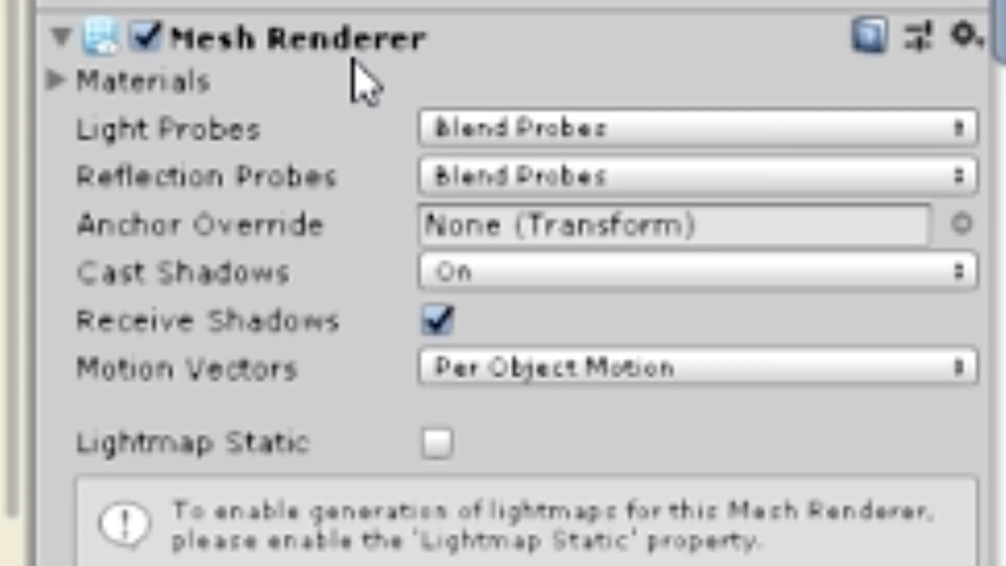
scroll("down", 3)
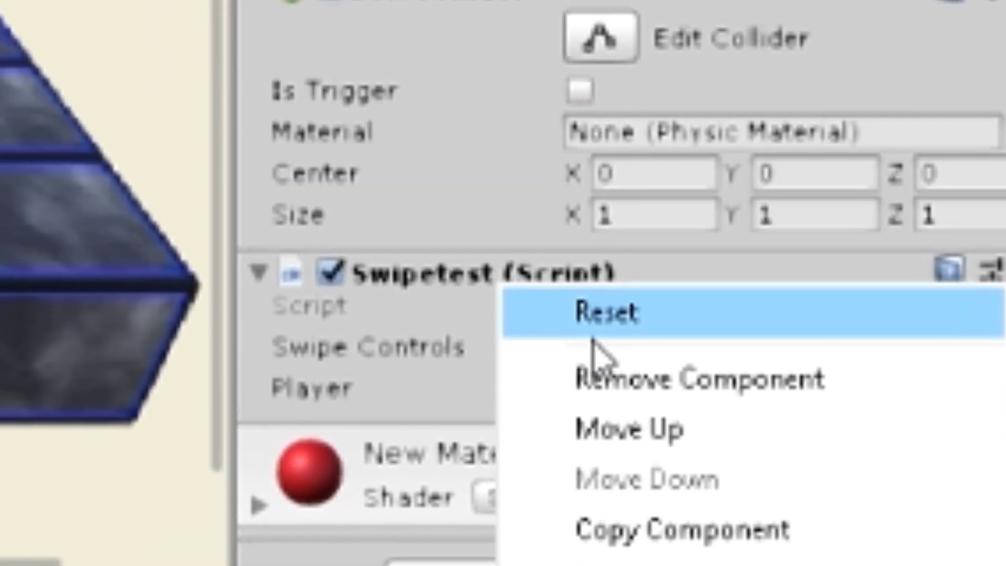
mouse_move(713, 373)
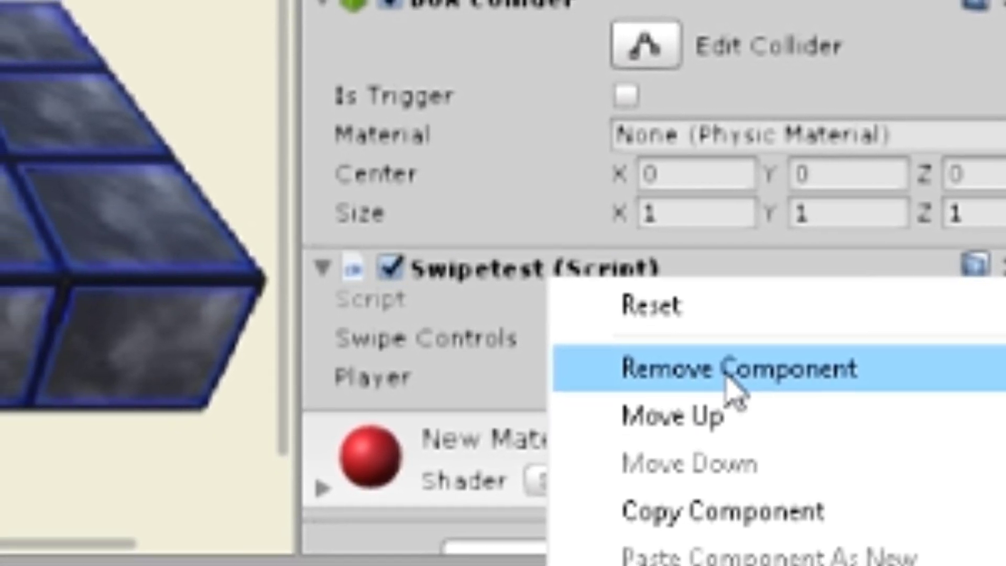
left_click(738, 369)
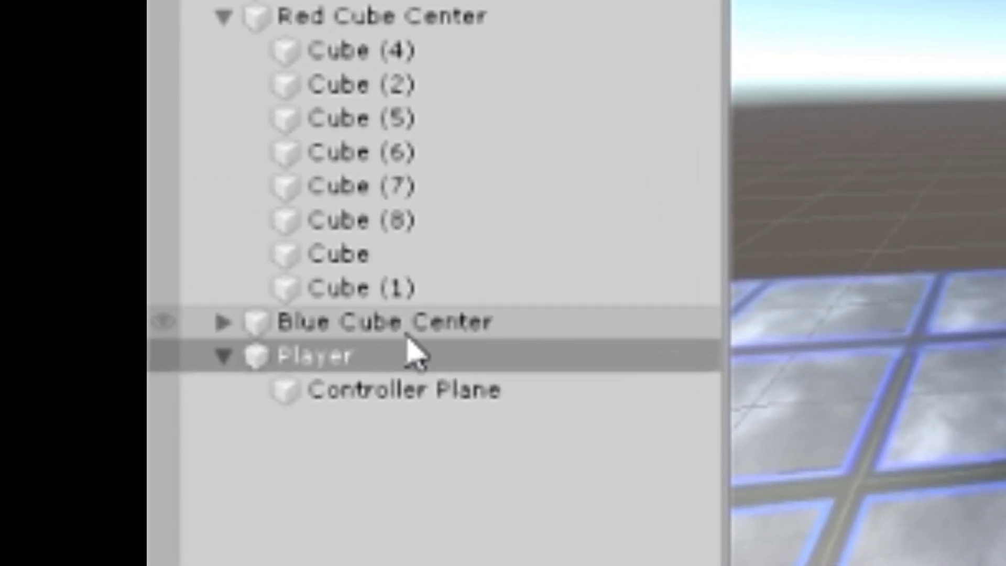
left_click(385, 390)
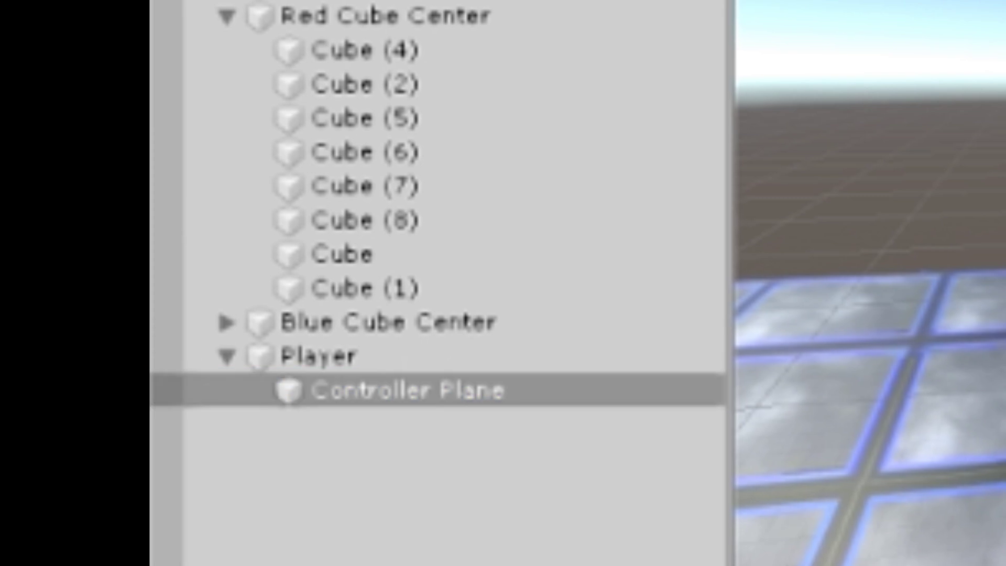
left_click(405, 390)
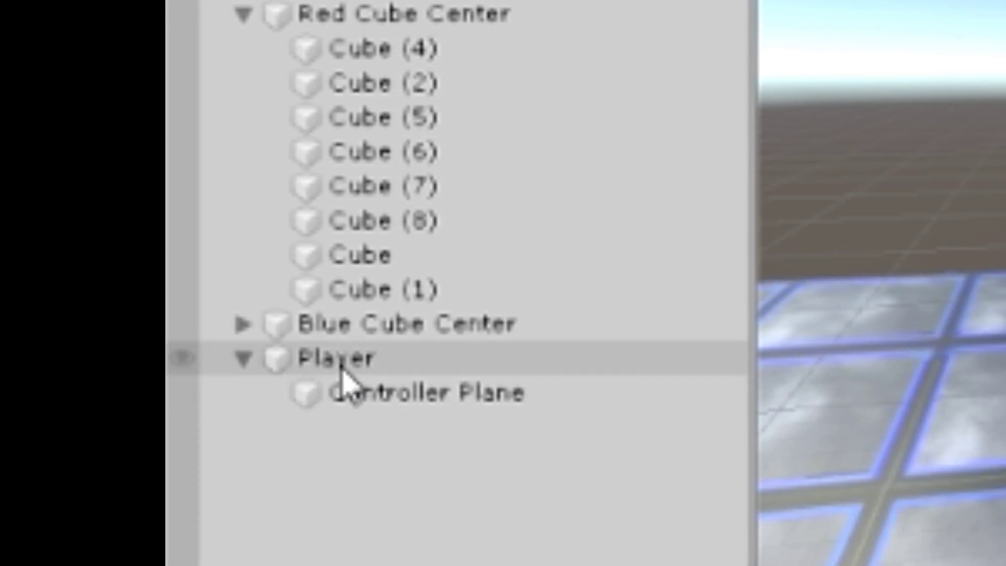
left_click(417, 392)
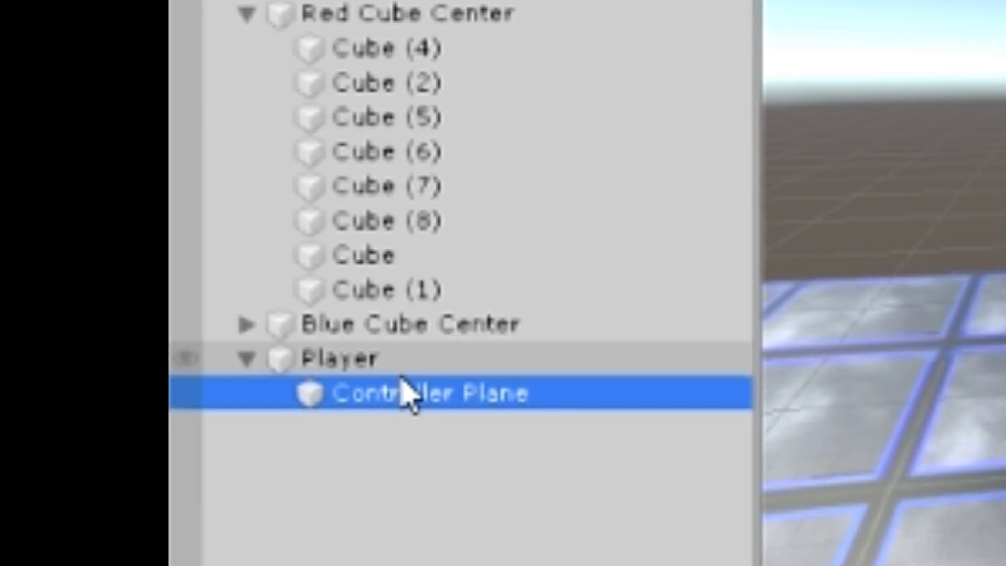
left_click(333, 357)
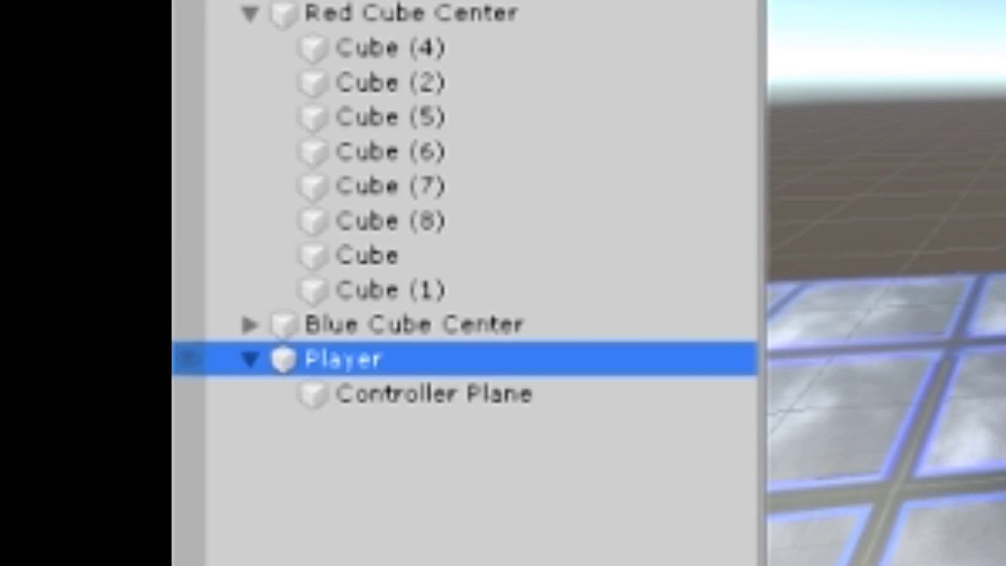
left_click(418, 393)
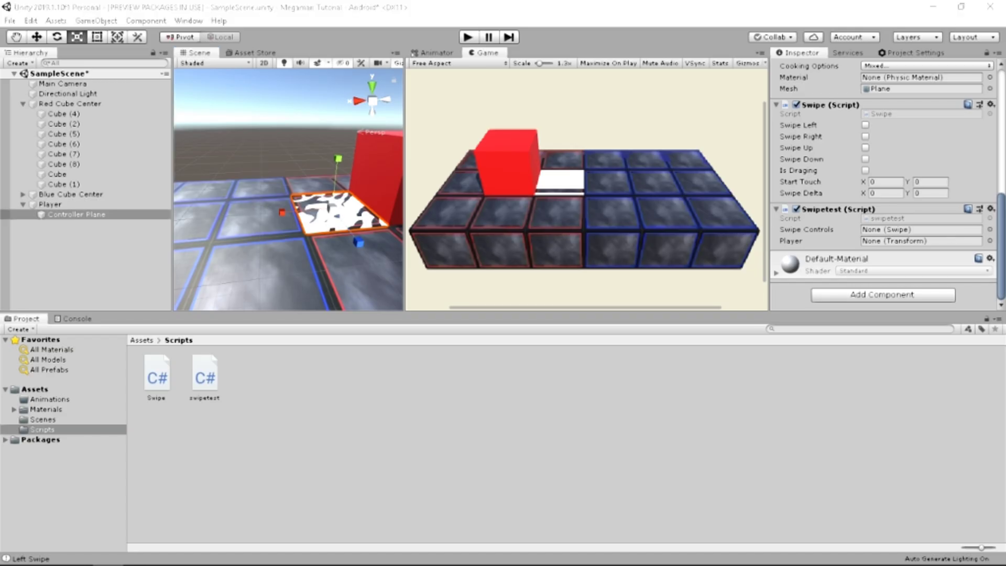
Assign Controller Plane as the Swipetest component's Swipe Controls source
left_click(991, 230)
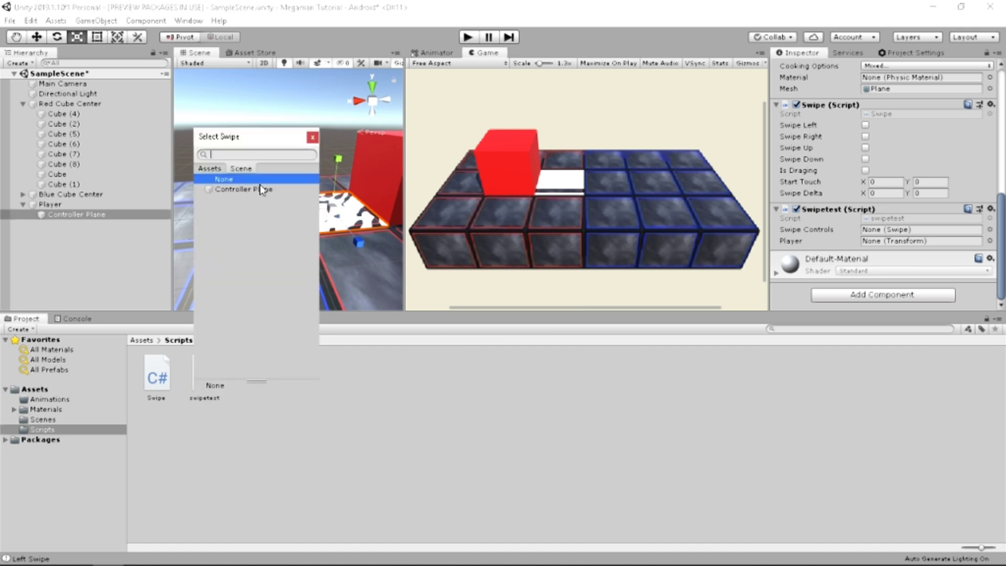
left_click(242, 189)
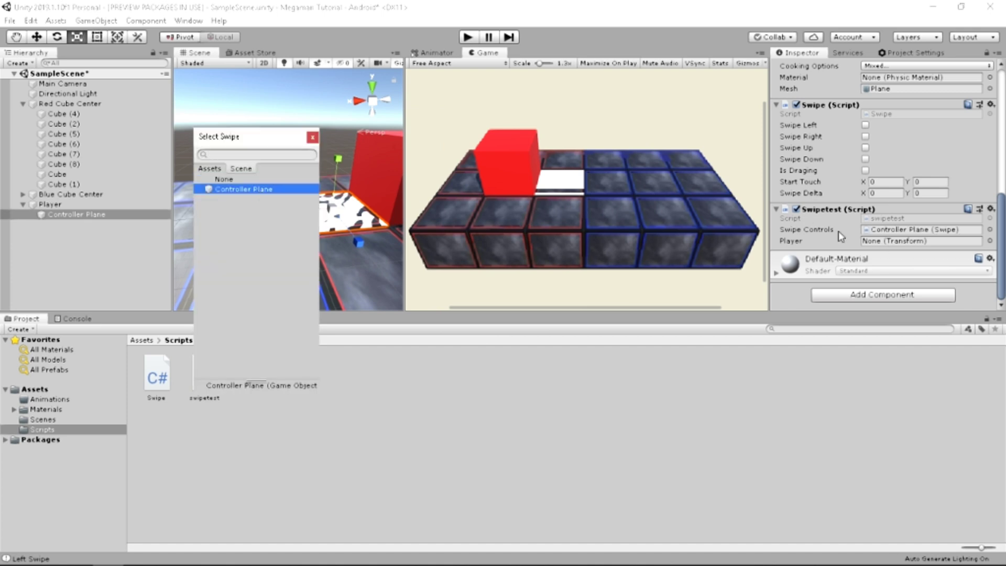
left_click(243, 189)
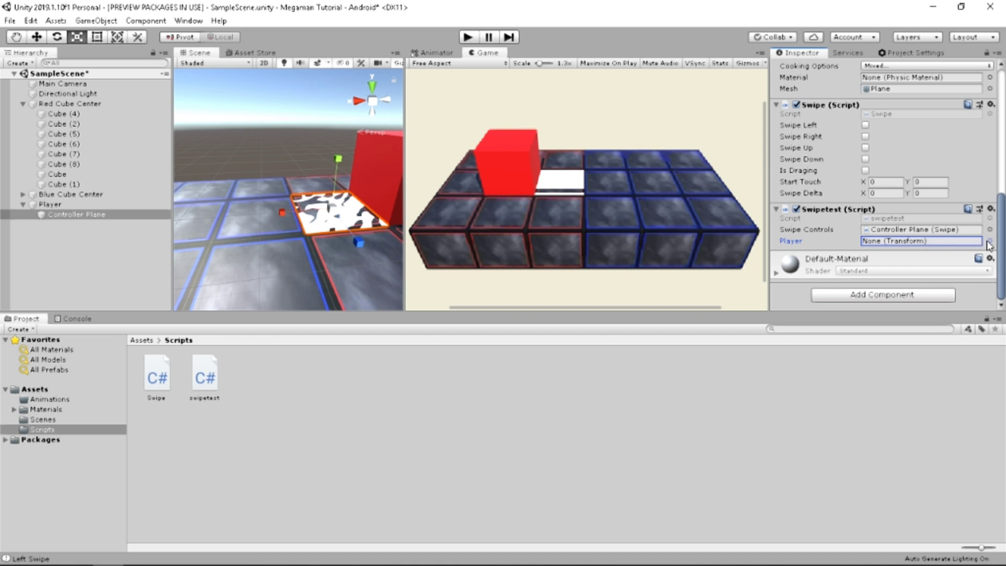
Assign the Player object to Swipetest's Player field and select Player in the Hierarchy
left_click(990, 241)
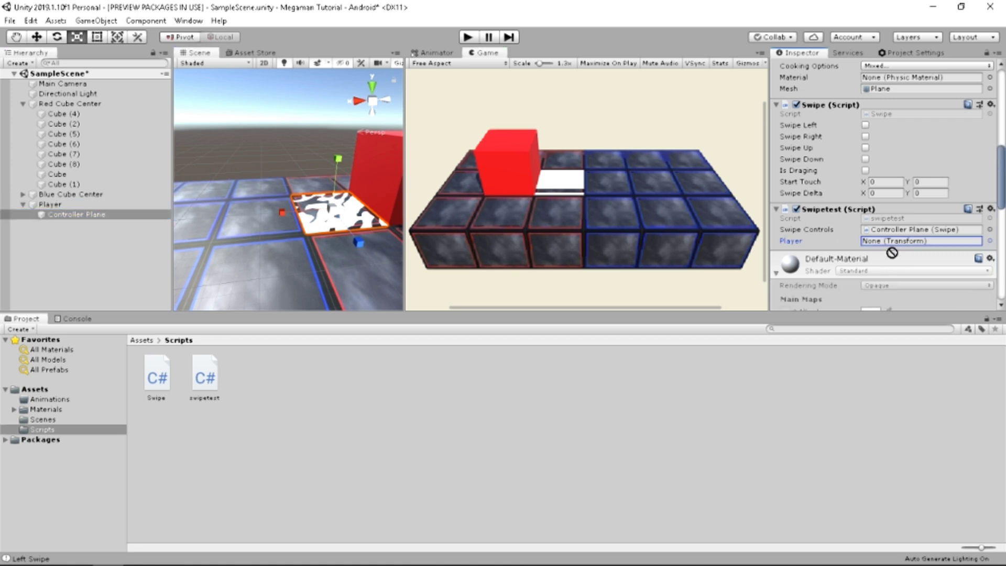
left_click(922, 241)
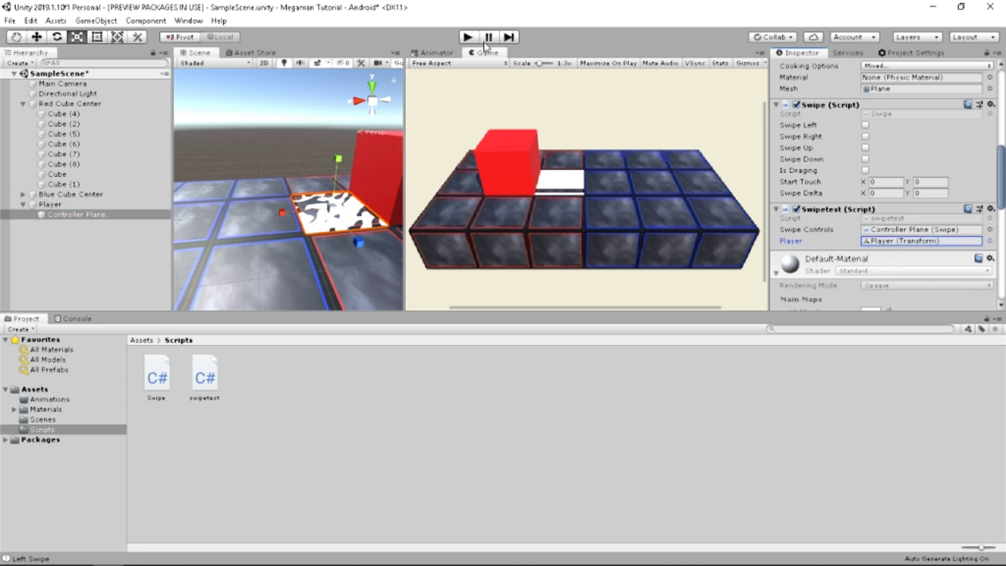
left_click(75, 214)
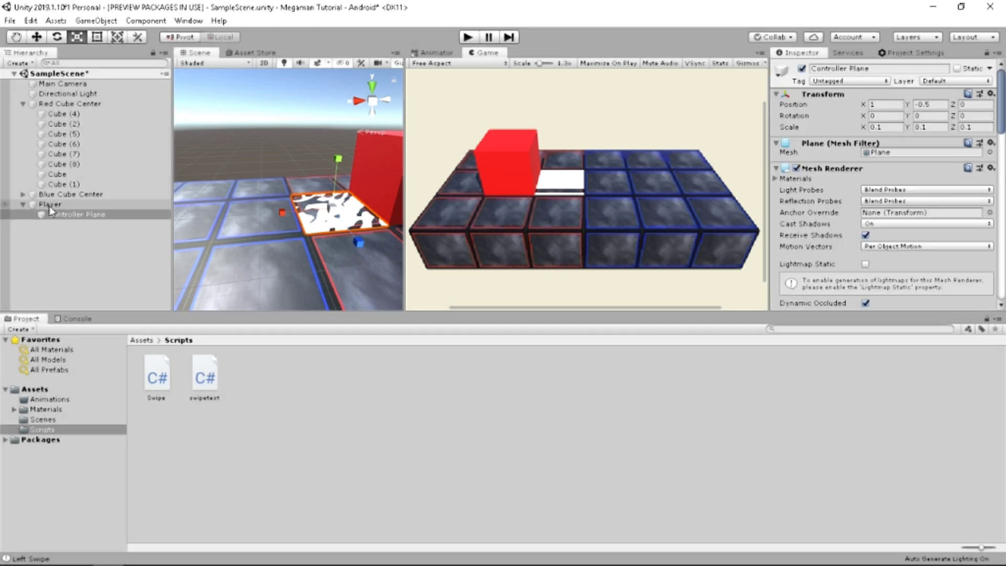
left_click(51, 204)
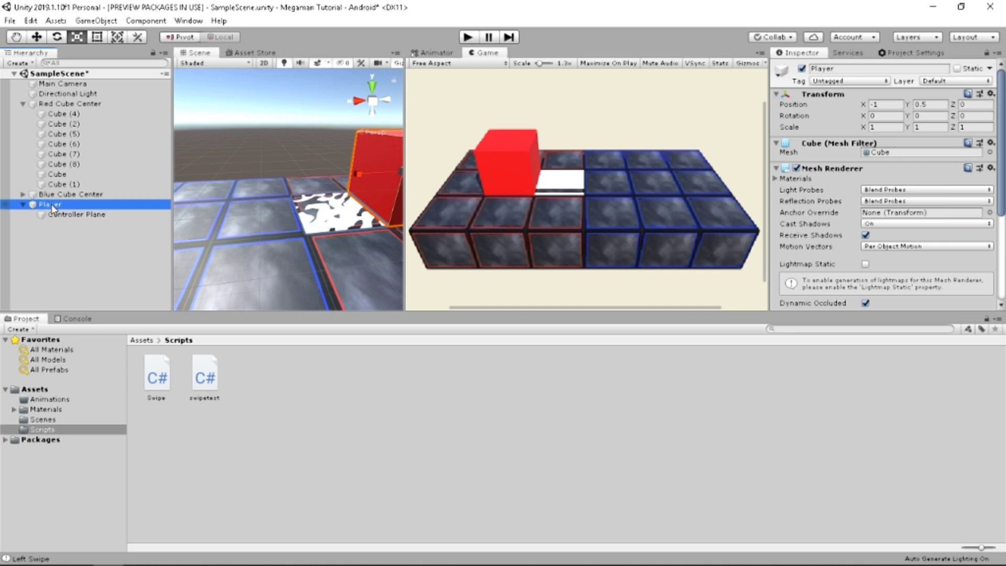
mouse_move(53, 224)
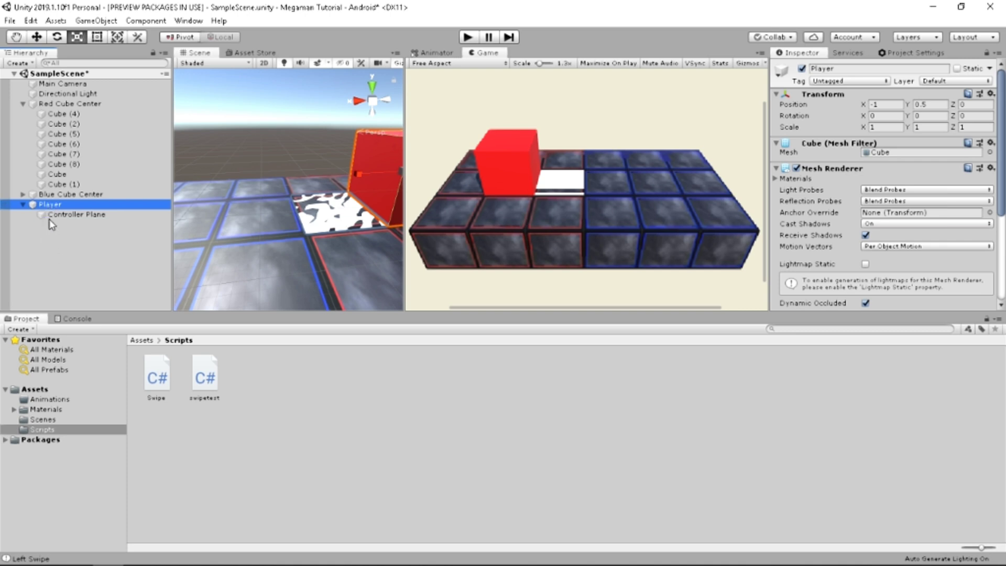
mouse_move(54, 202)
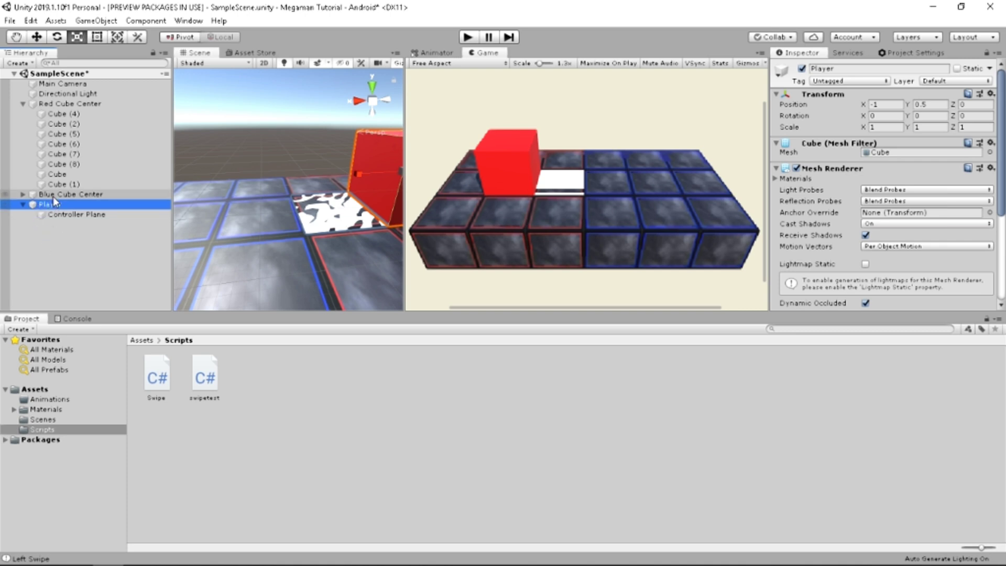
Nest Player under Controller Plane in the Hierarchy
left_click(75, 214)
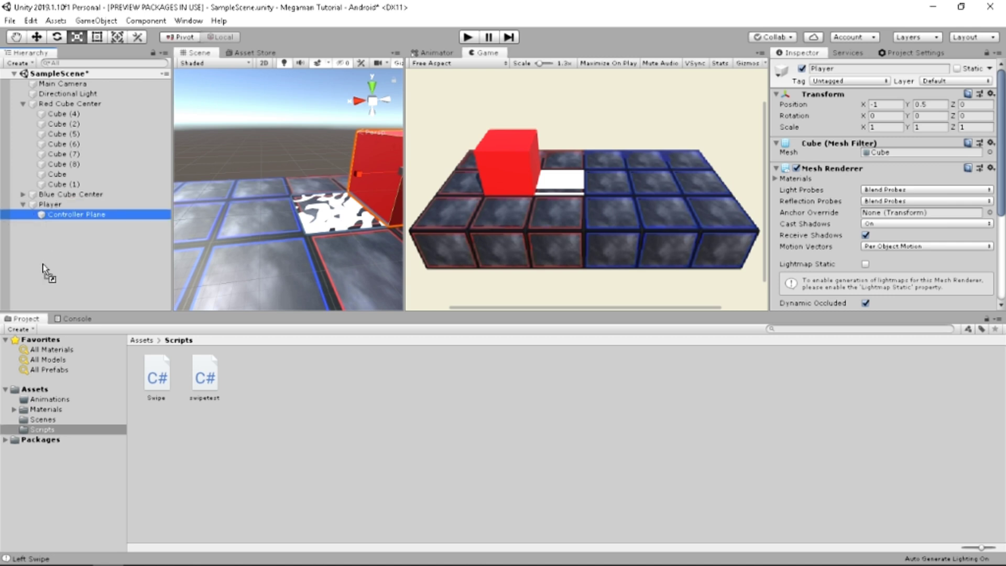
left_click(75, 214)
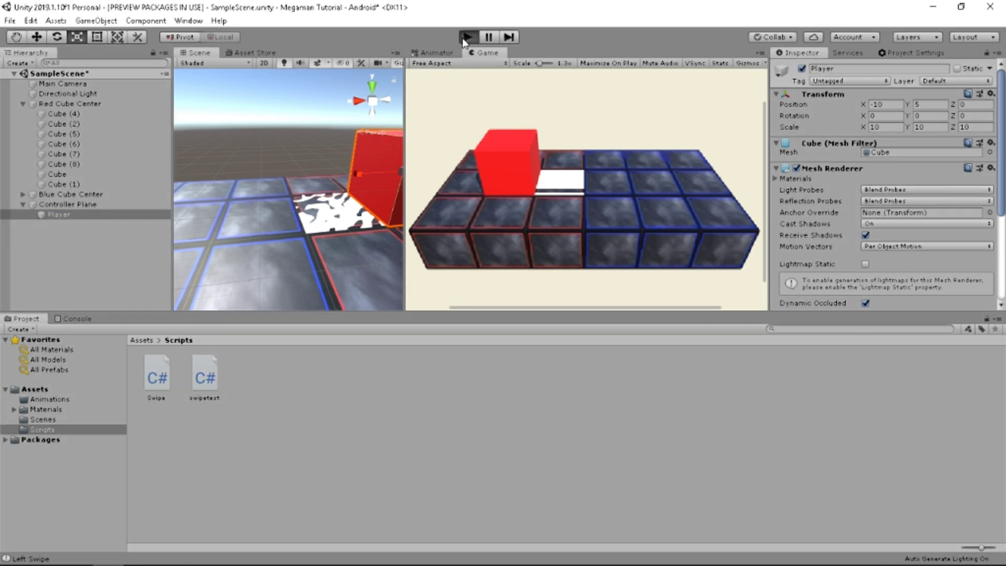
mouse_move(450, 108)
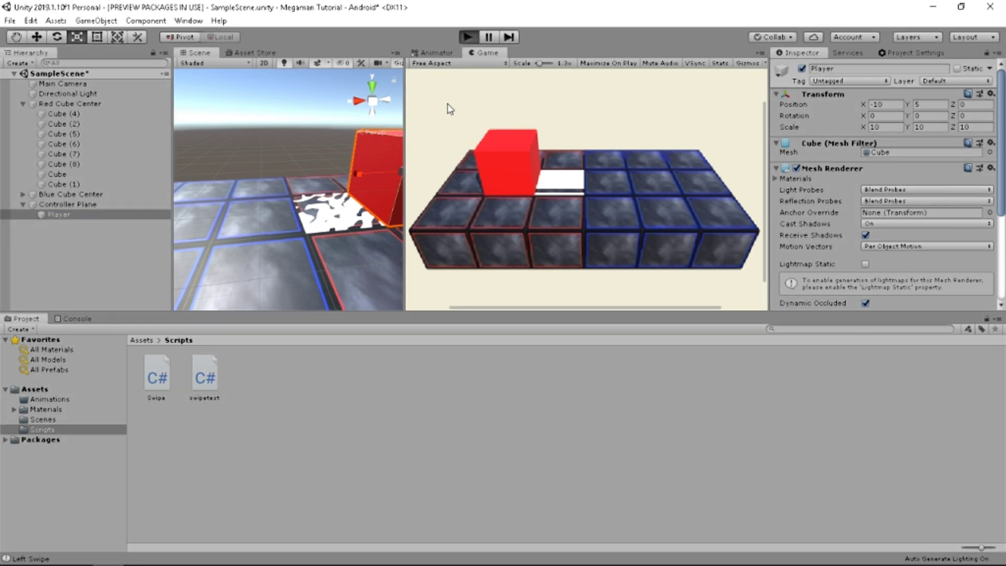
Test-run the scene with a swipe, then reselect Controller Plane afterwards
left_click(468, 37)
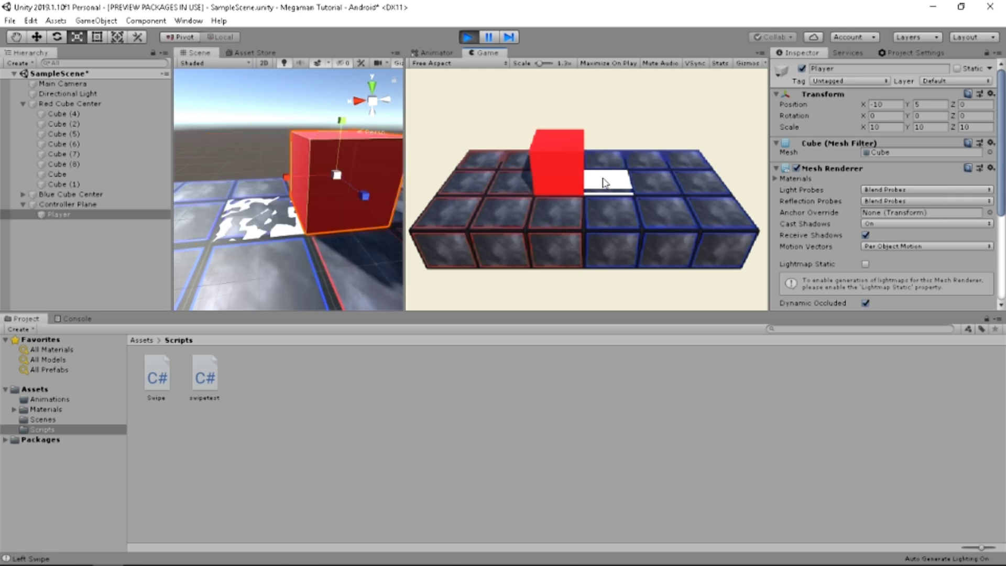
left_click(467, 37)
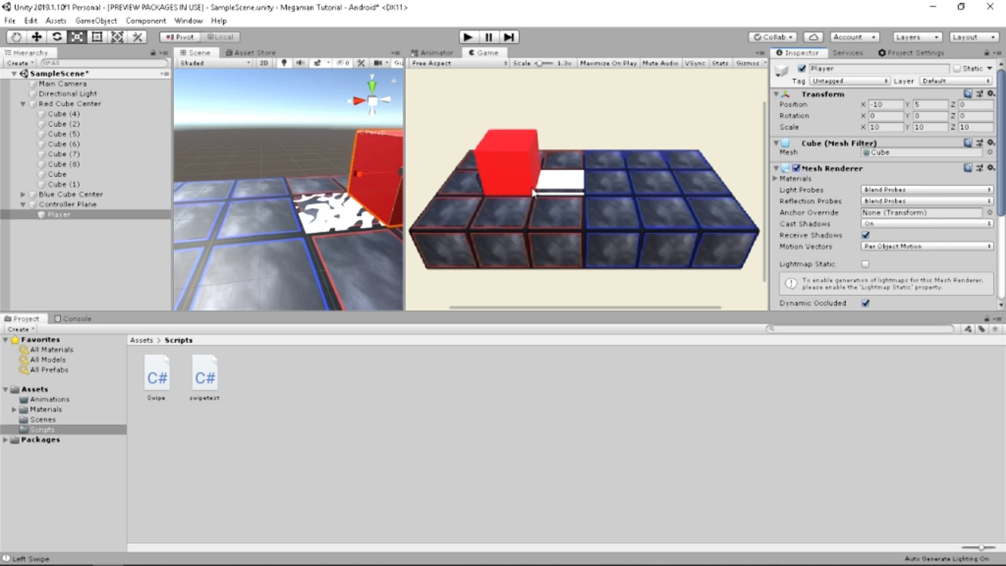
left_click(68, 205)
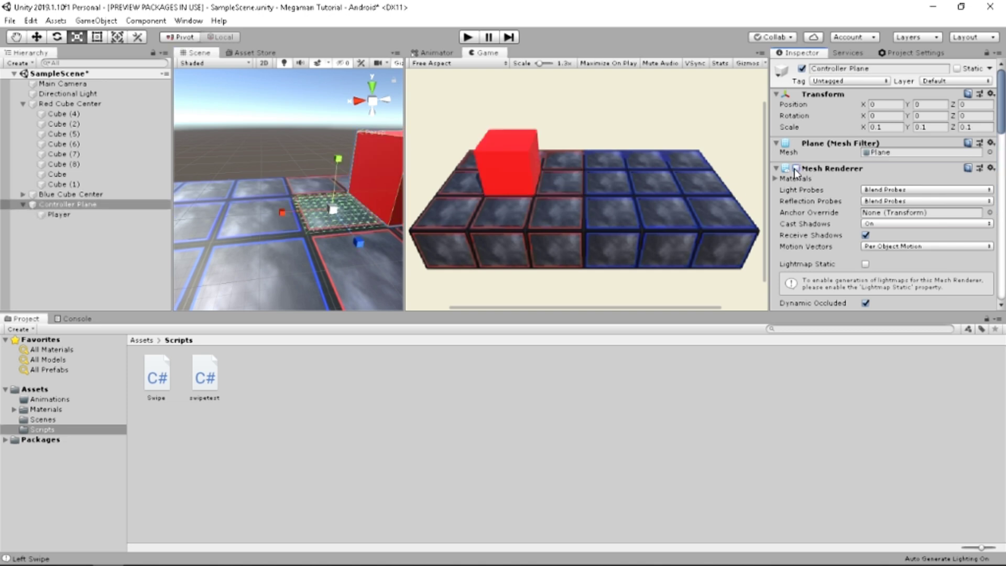
mouse_move(647, 150)
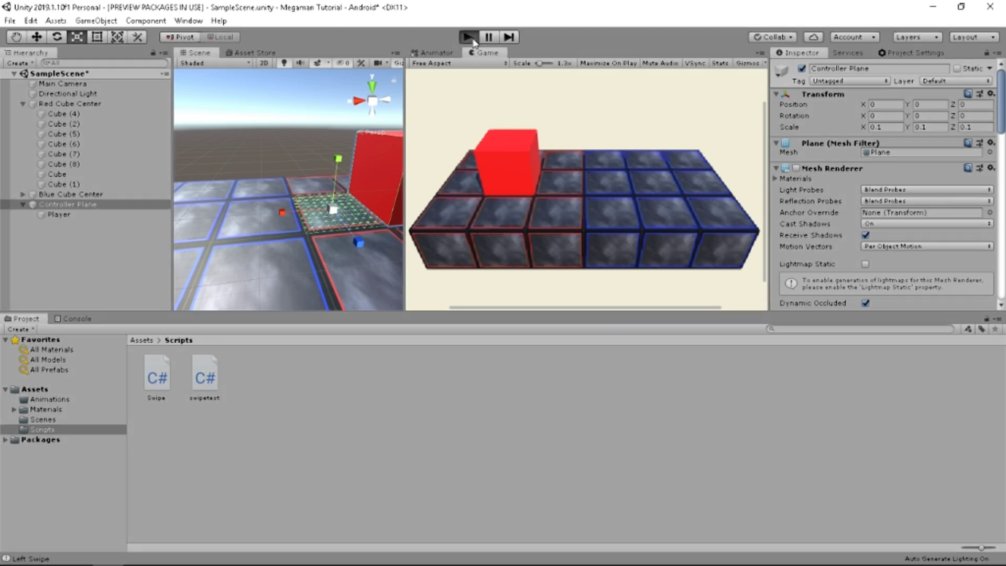
mouse_move(678, 165)
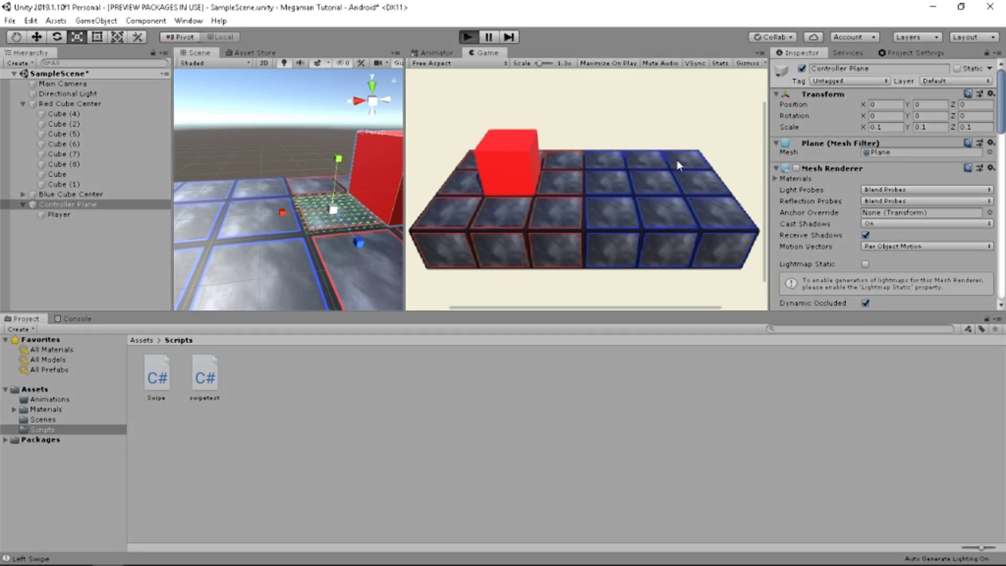
Play the scene, swipe the red cube right onto the blue tiles, then stop playing
left_click(468, 36)
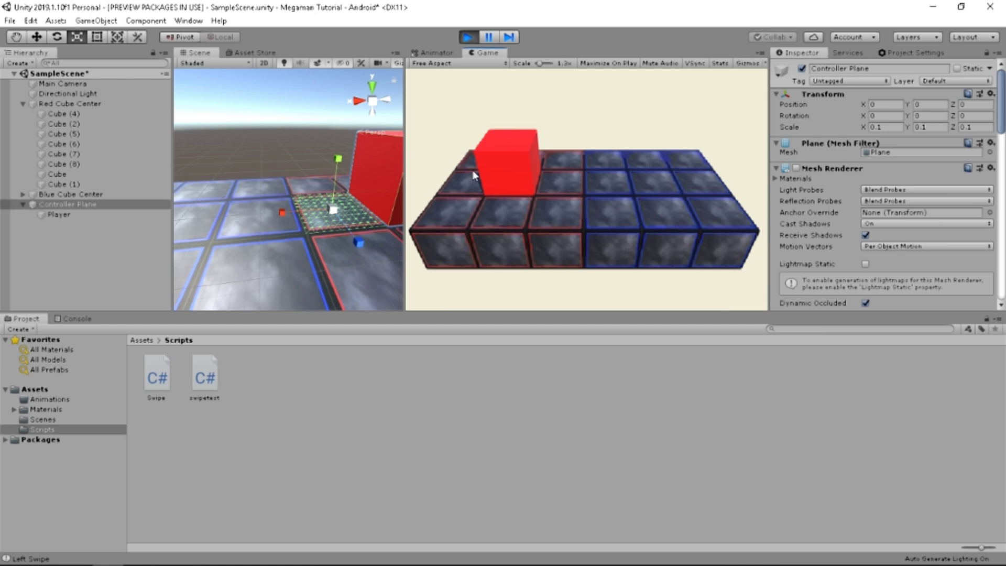
scroll("down", 3)
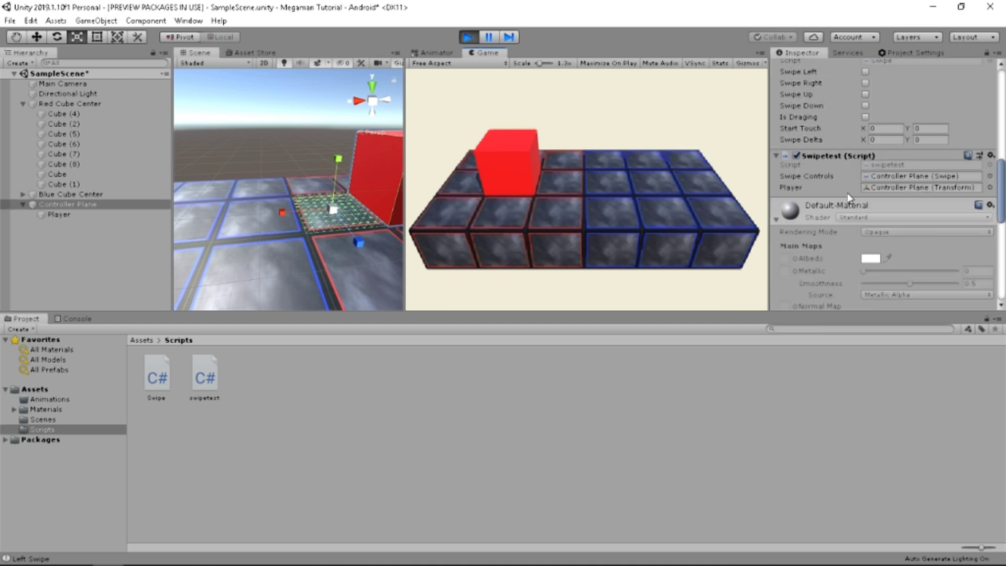
mouse_move(851, 184)
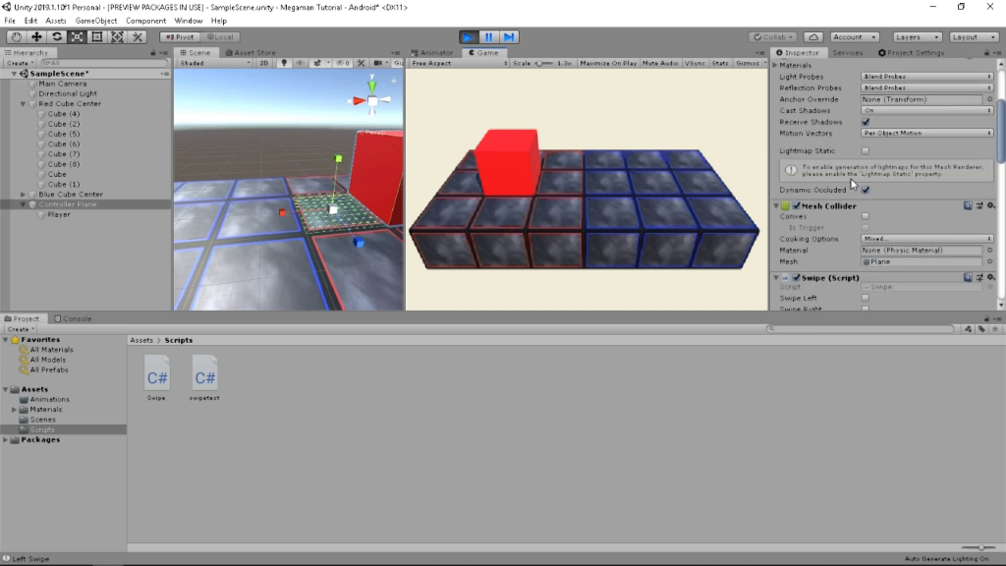
scroll("down", 3)
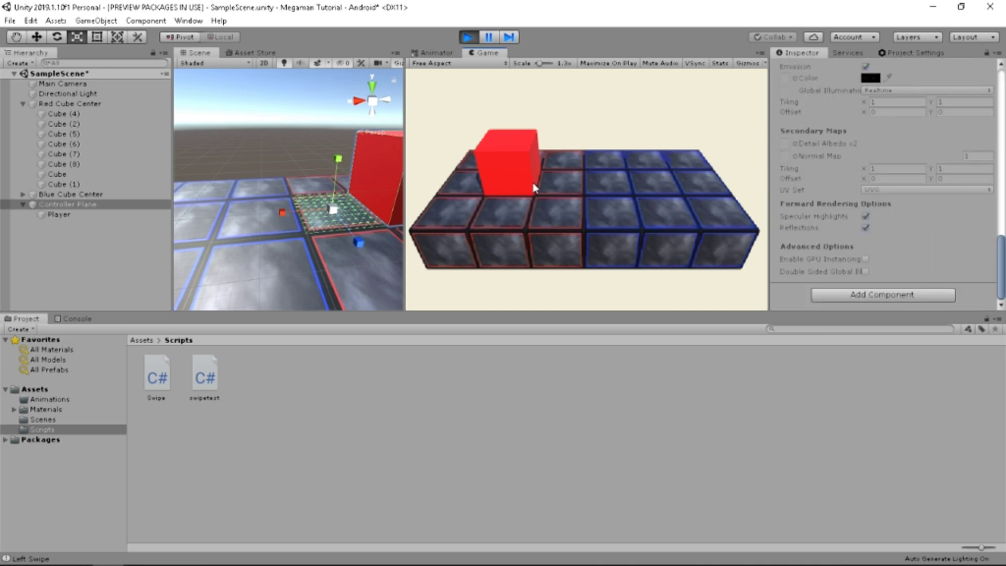
mouse_move(411, 178)
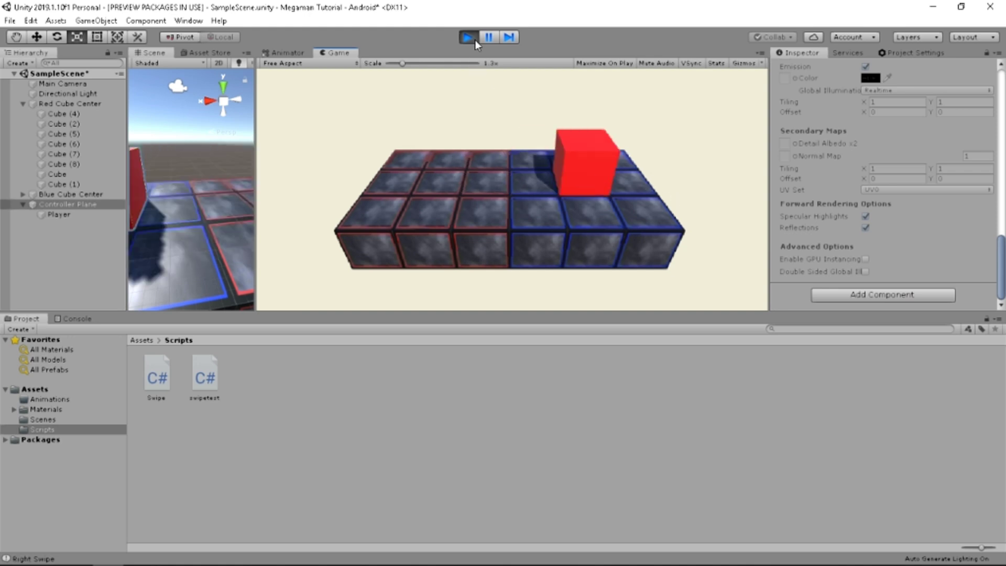
left_click(468, 36)
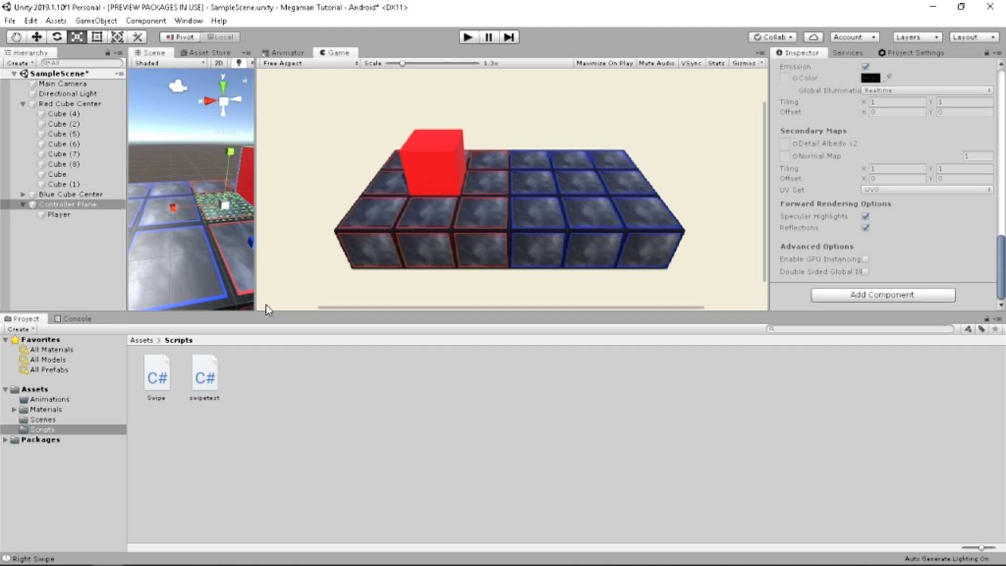
mouse_move(168, 375)
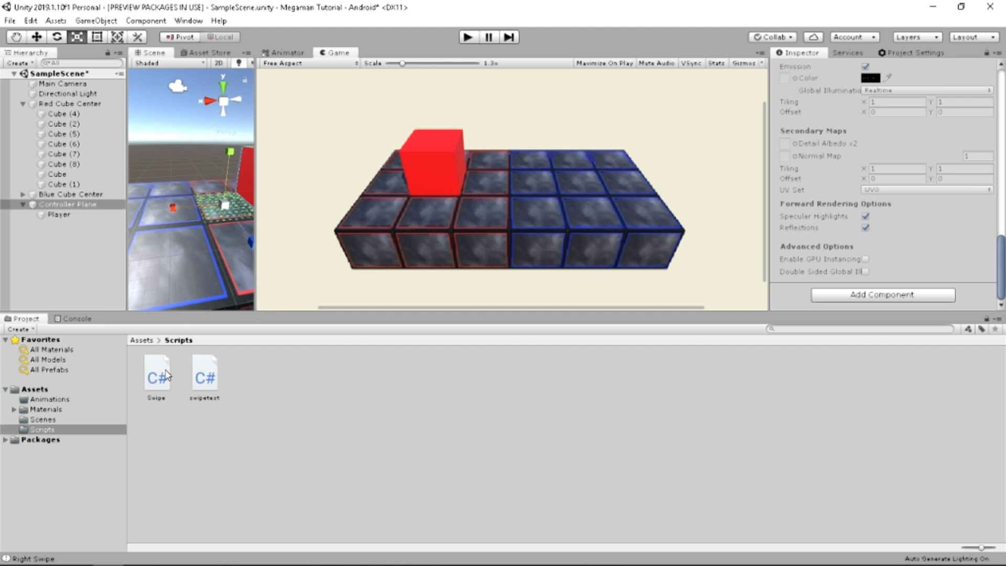
Review Swipe.cs's touch, mouse and direction-detection code in the Inspector preview
double_click(157, 373)
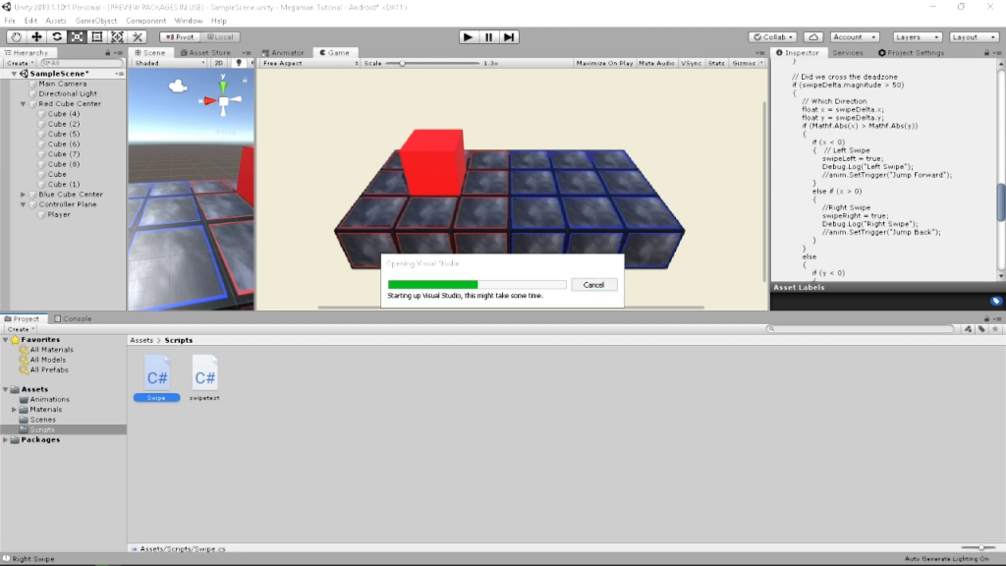
left_click(593, 284)
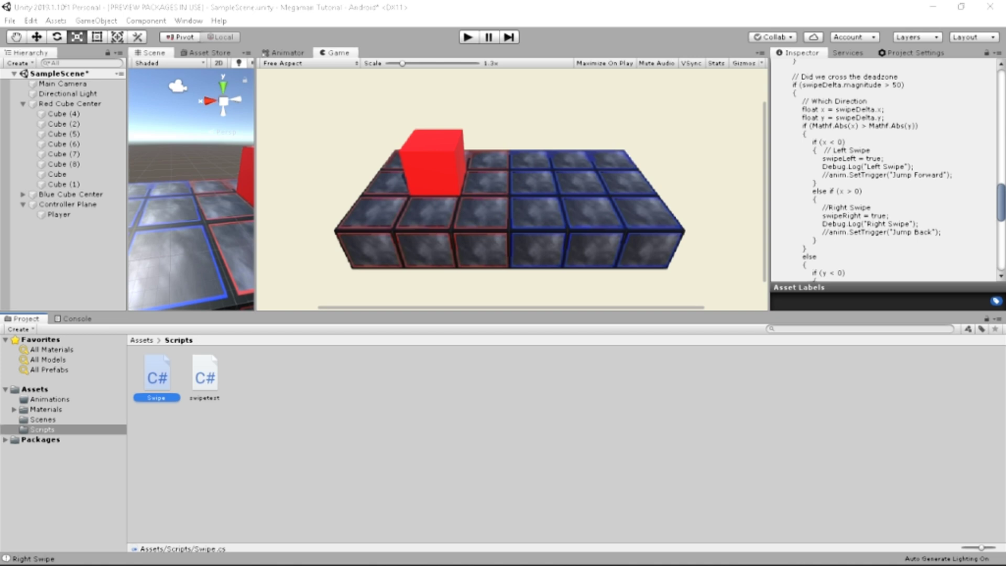
mouse_move(542, 265)
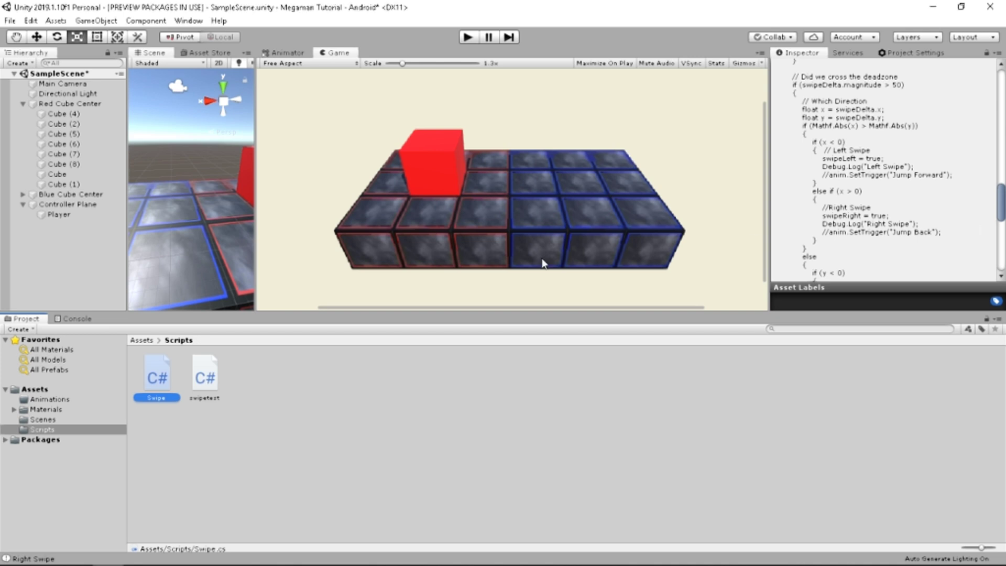
mouse_move(162, 375)
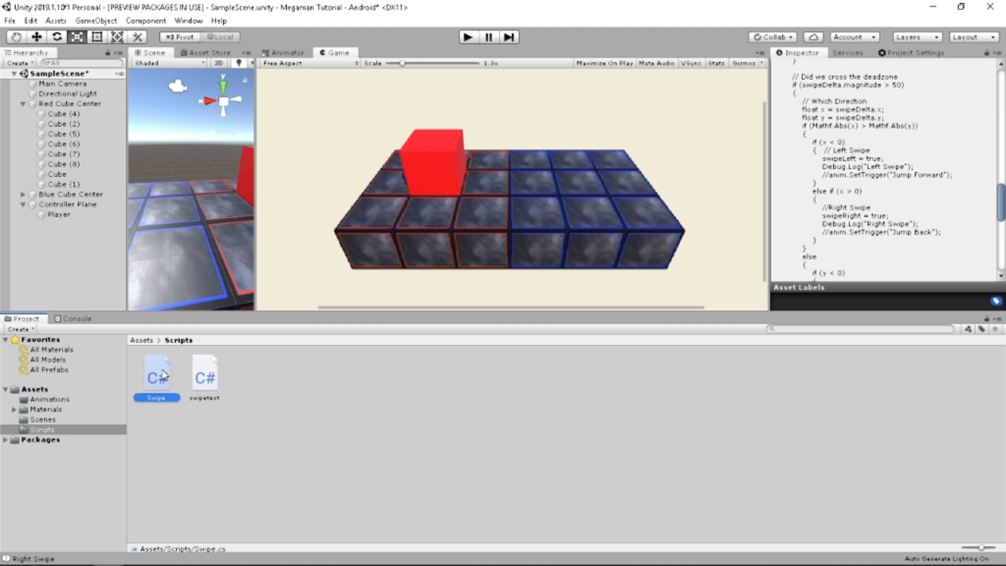
left_click(157, 372)
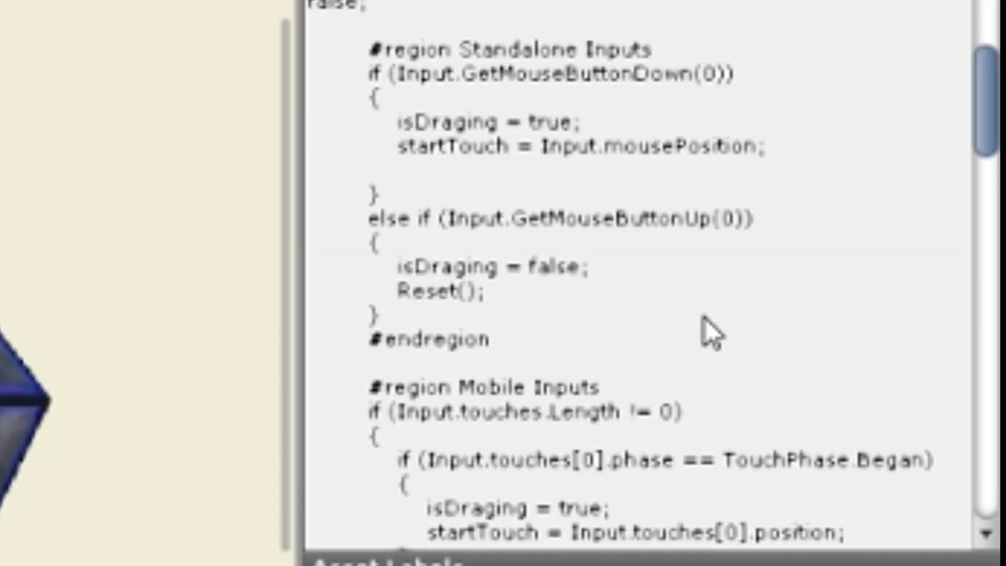
scroll("down", 3)
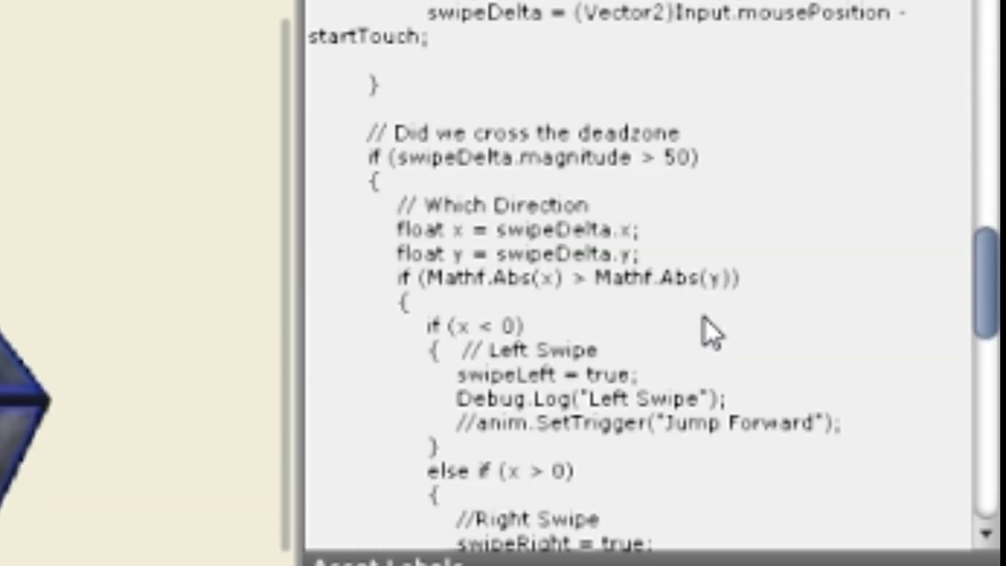
scroll("down", 3)
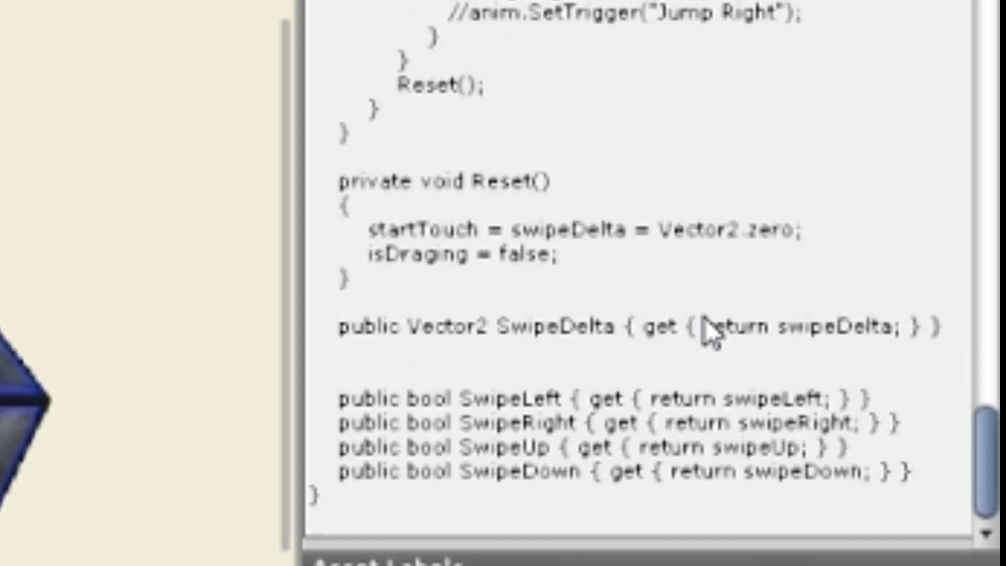
mouse_move(765, 425)
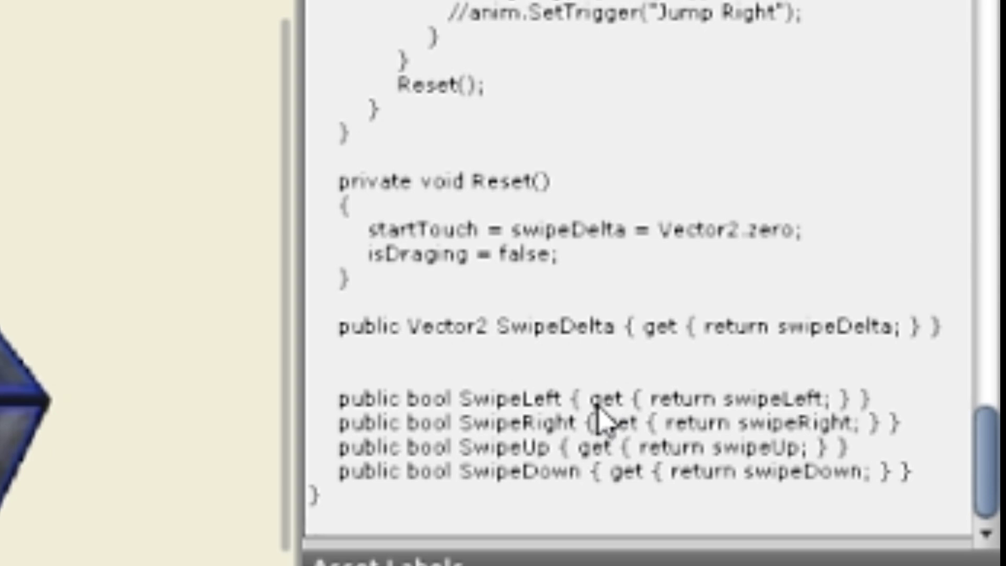
Open the script in Visual Studio for editing
double_click(150, 373)
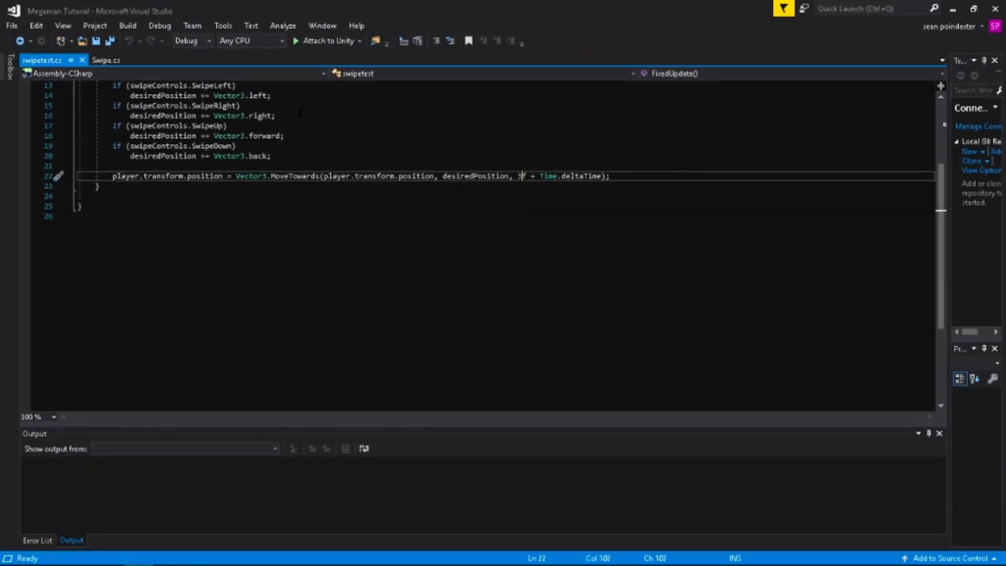
mouse_move(814, 7)
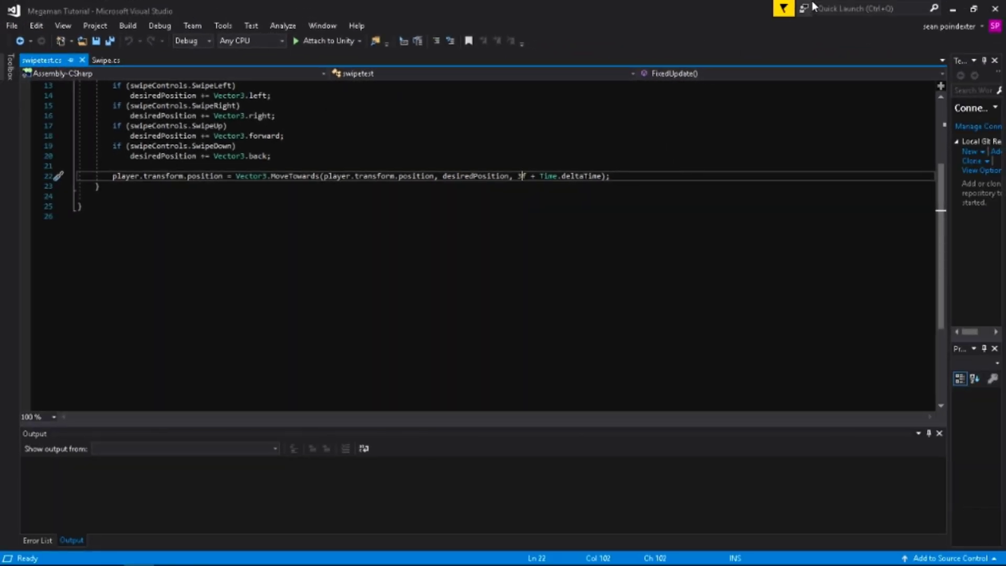
mouse_move(610, 13)
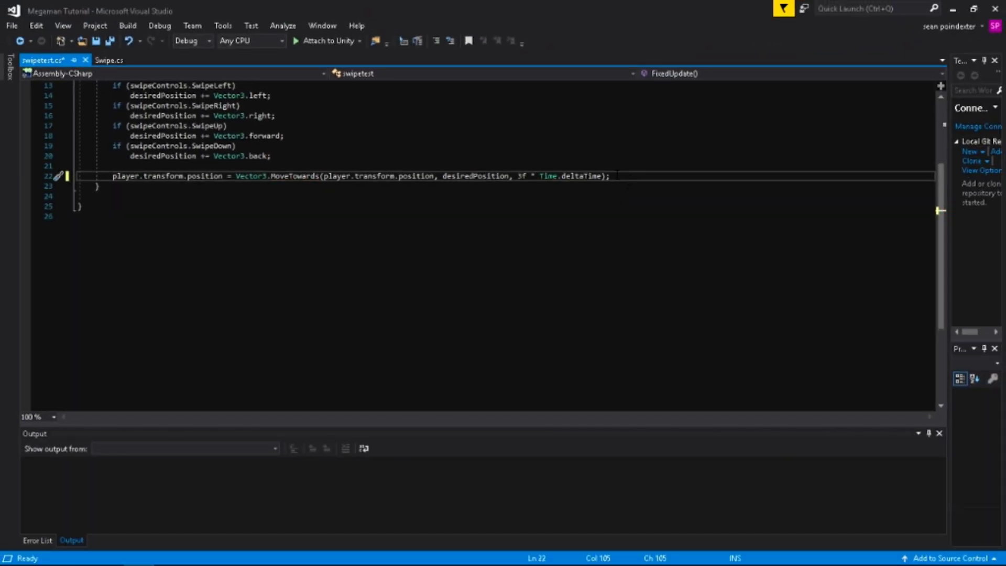
With MoveTowards set to 3f * Time.deltaTime, return to the Unity editor
left_click(316, 41)
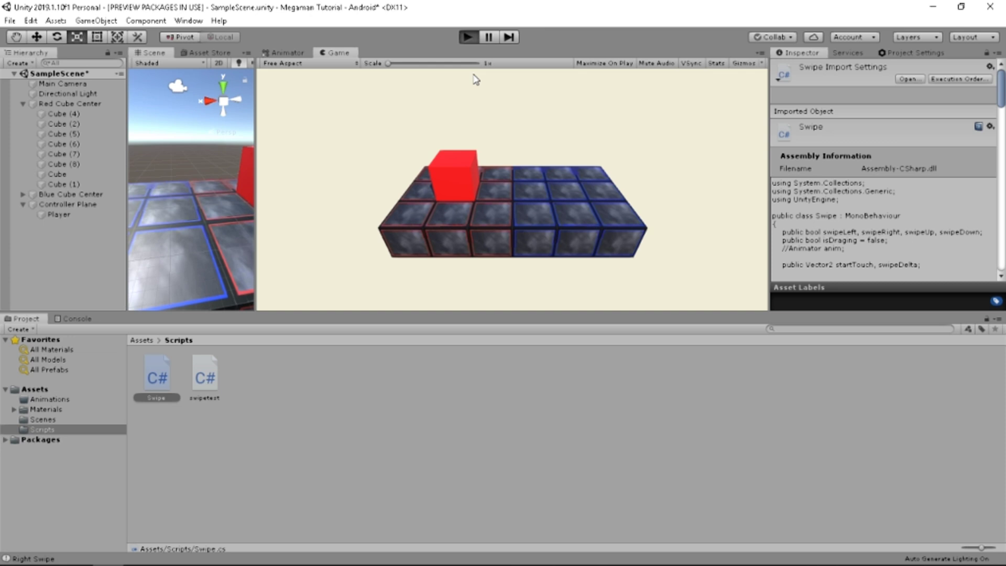
Run the scene, watch the red cube slide up and left at the new speed, then end play mode
left_click(467, 36)
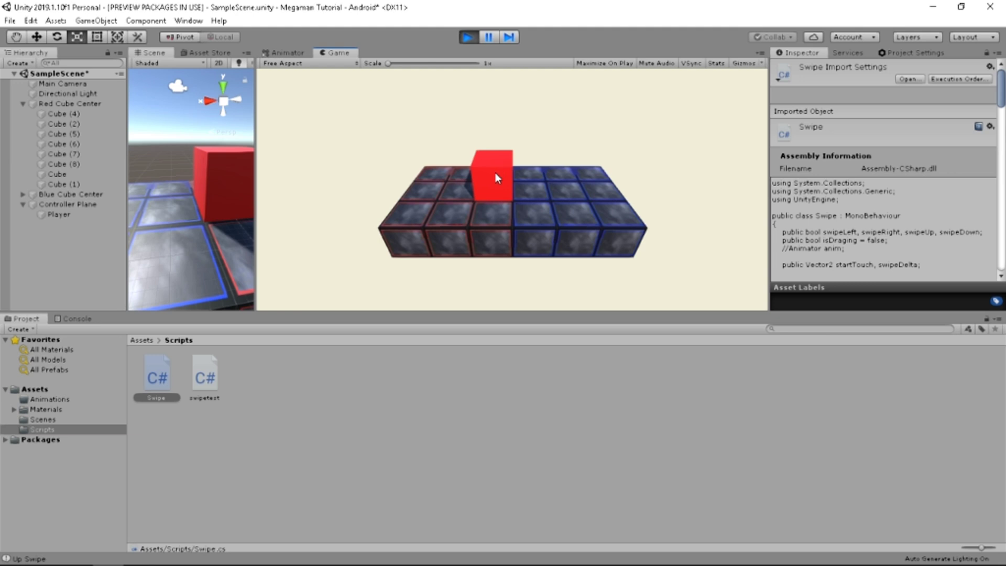
mouse_move(478, 201)
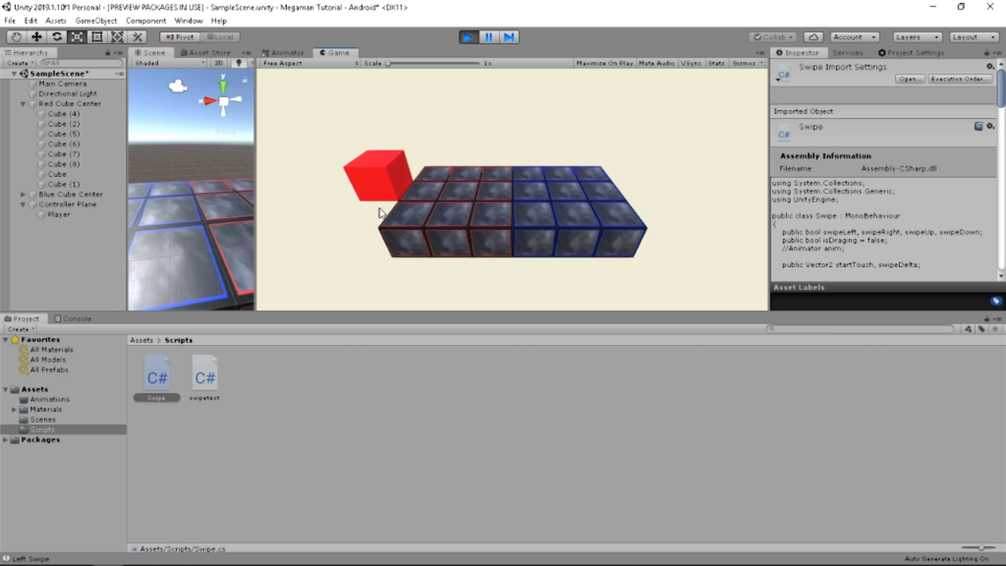
mouse_move(366, 273)
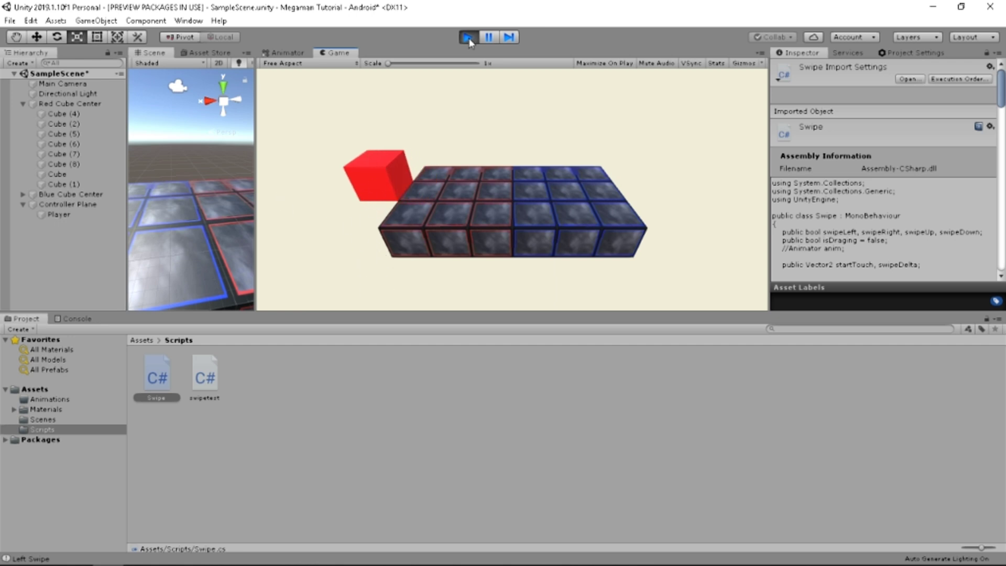
left_click(467, 37)
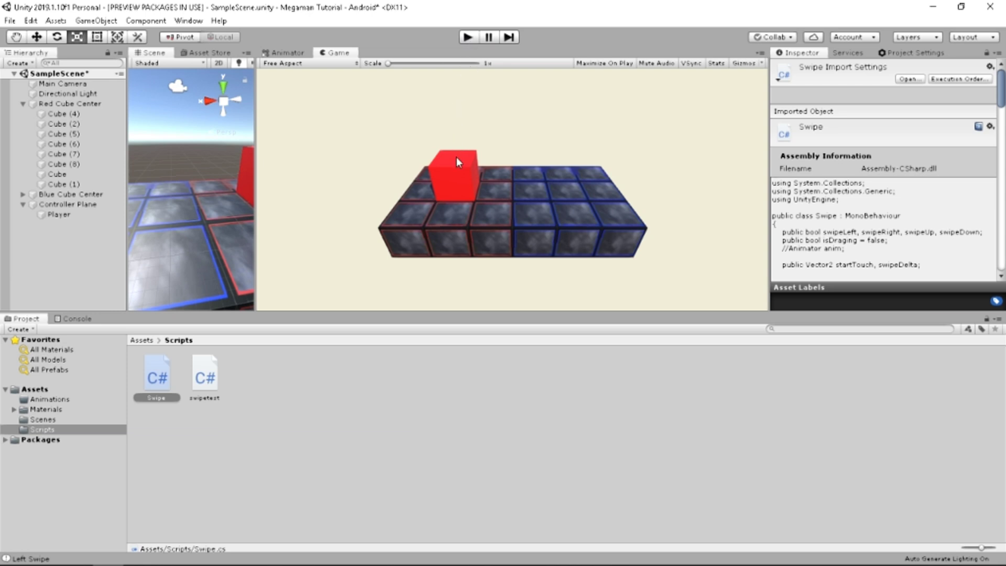
mouse_move(138, 383)
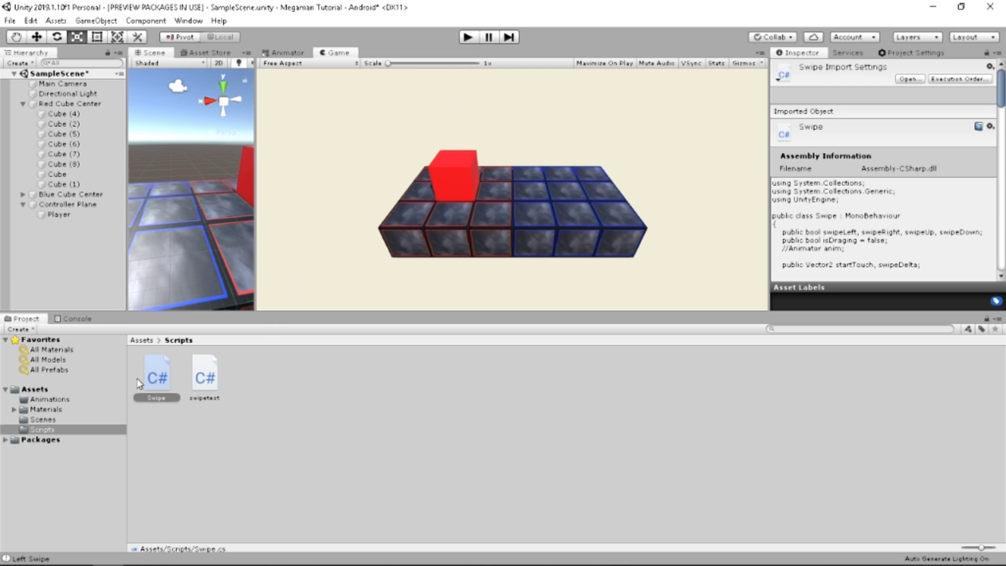
mouse_move(858, 247)
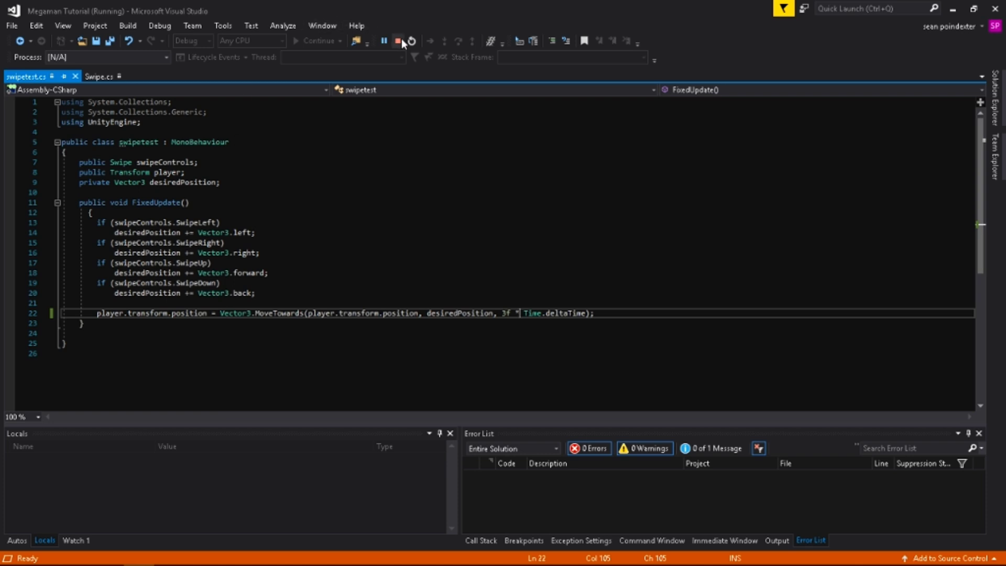
Stop the Visual Studio debug session and select Controller Plane to review its Swipe and Swipetest components
left_click(398, 41)
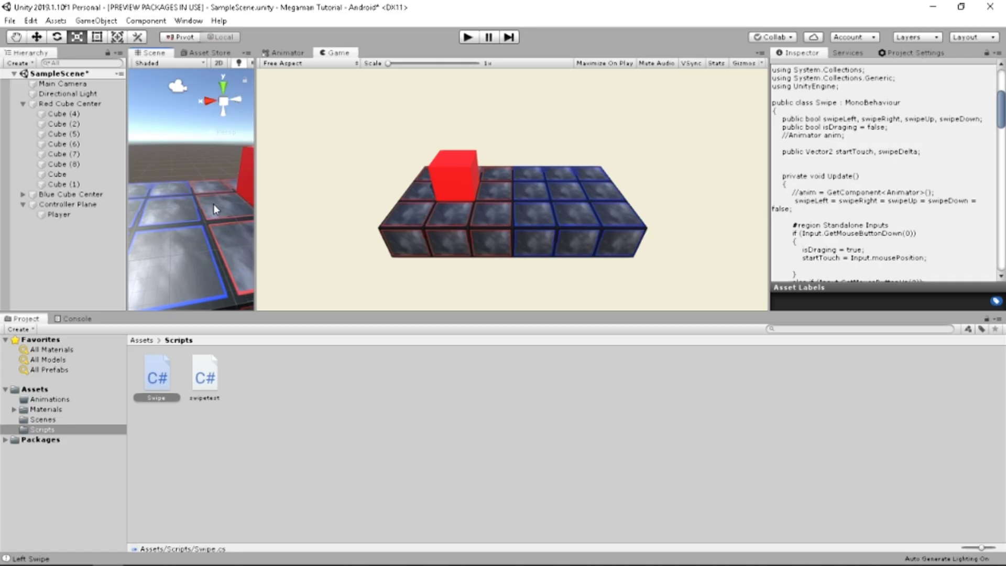
left_click(57, 174)
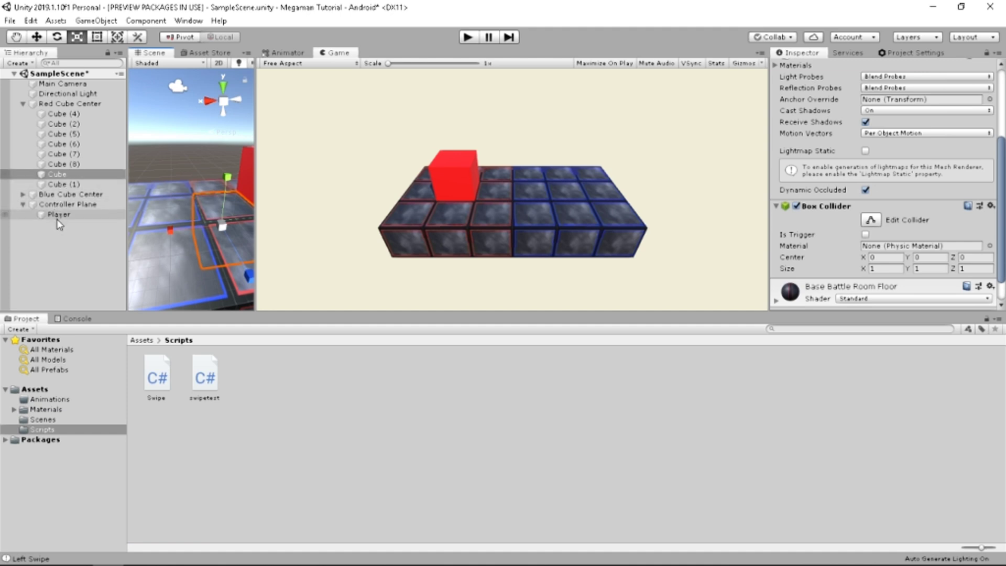
left_click(67, 204)
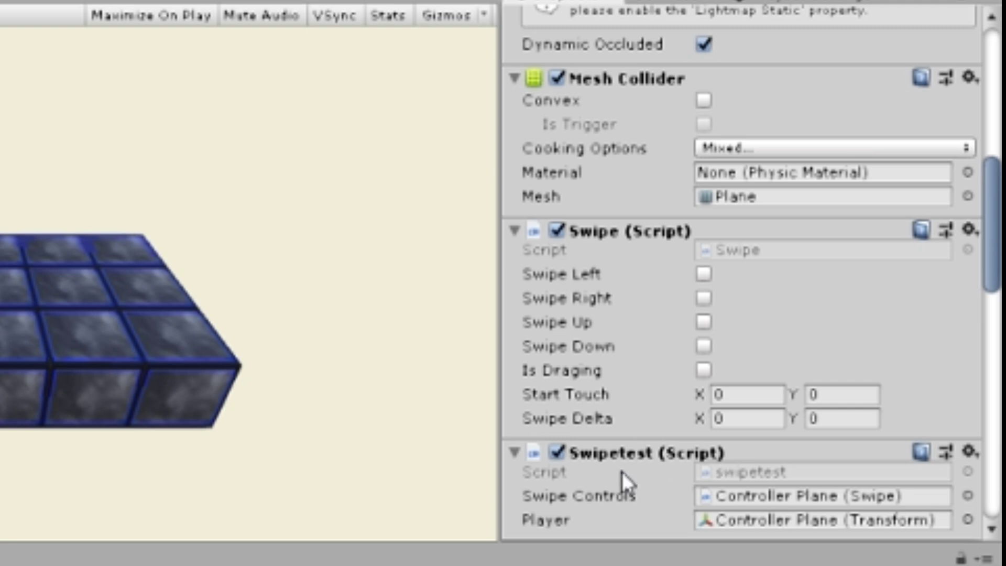
mouse_move(616, 472)
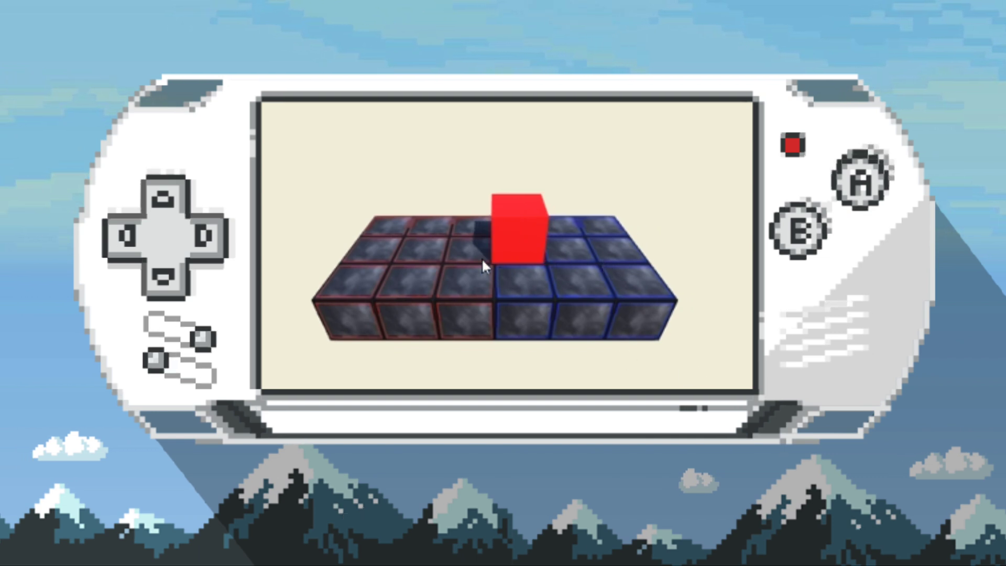
left_click(118, 235)
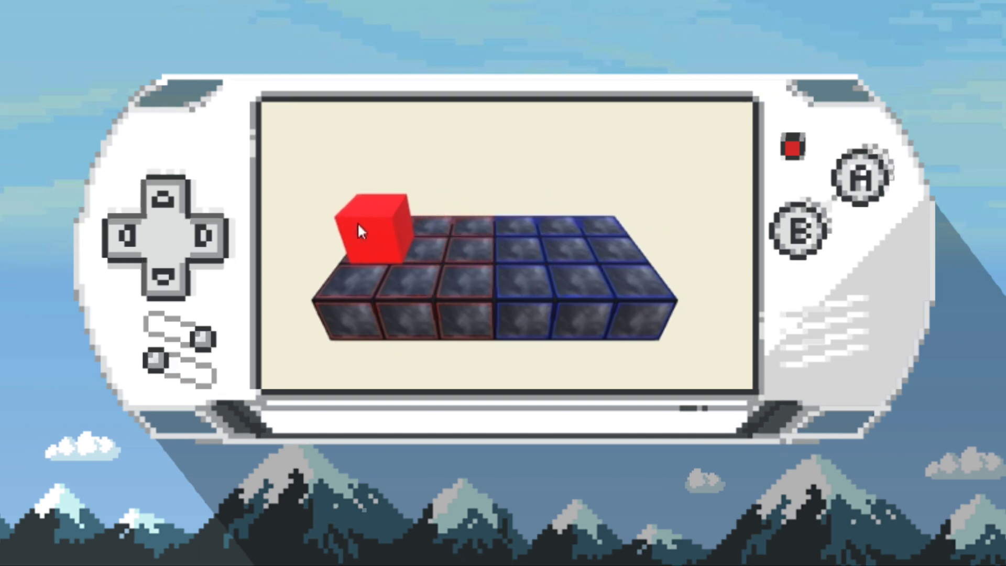